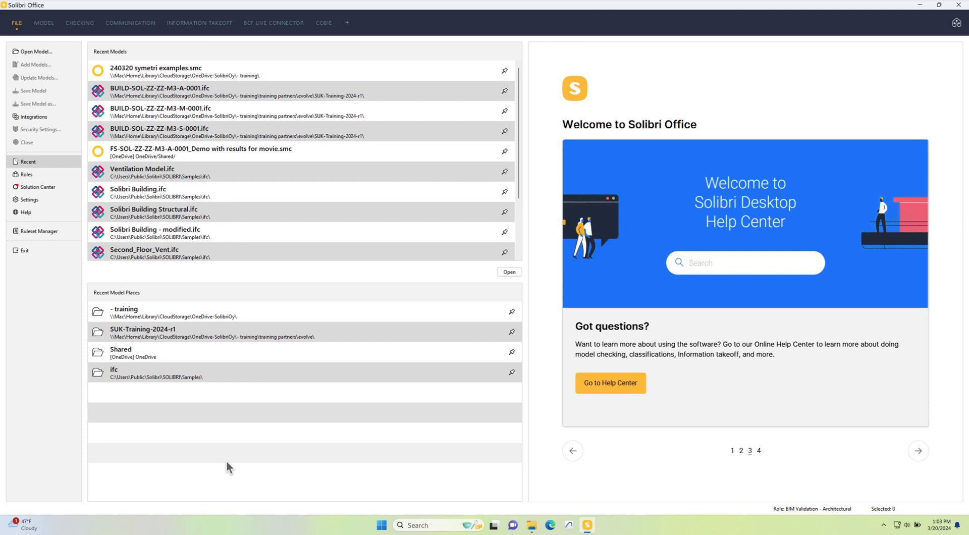
- Open the 240320 symetri examples.smc model from the Recent list
click(917, 450)
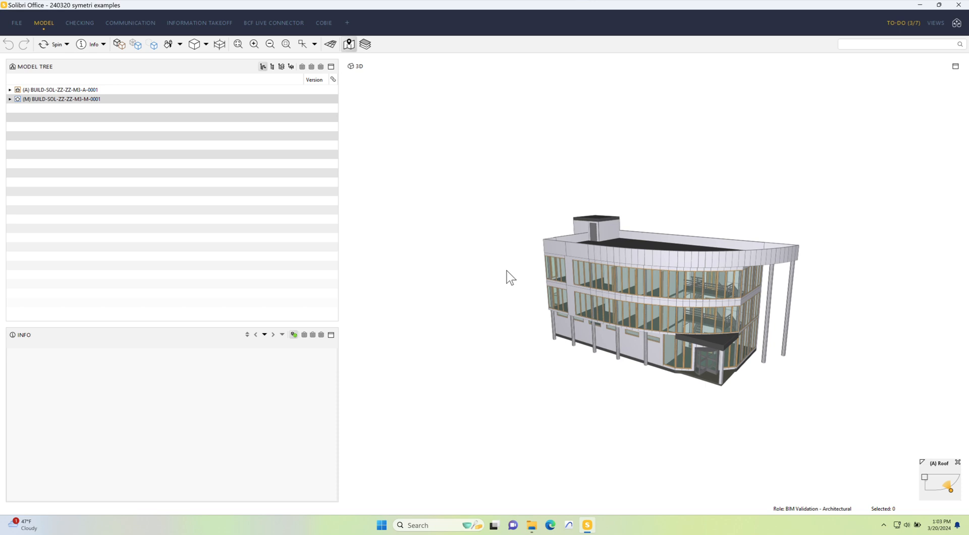
mouse_move(128, 102)
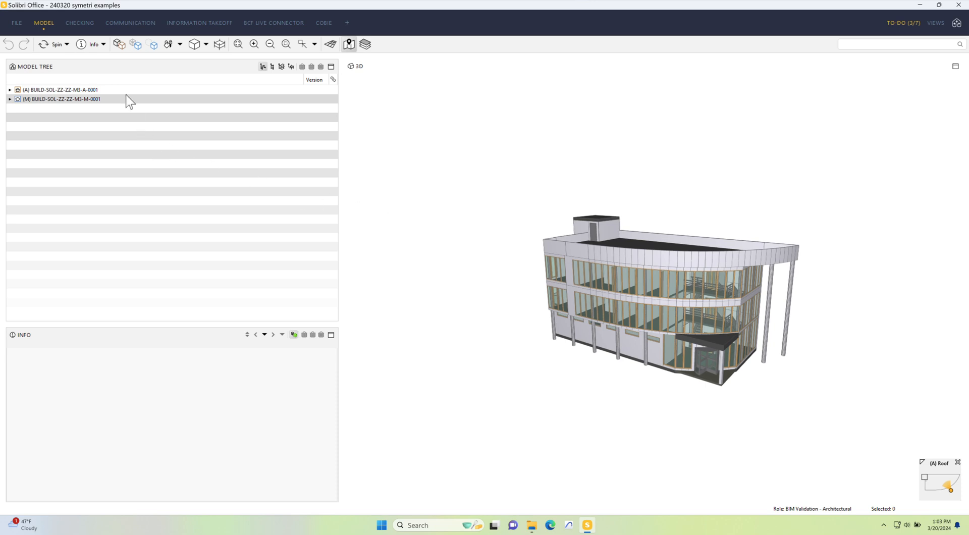
- Check both models' disciplines in Info, isolate the M (Building Services) model, then show all again
click(59, 90)
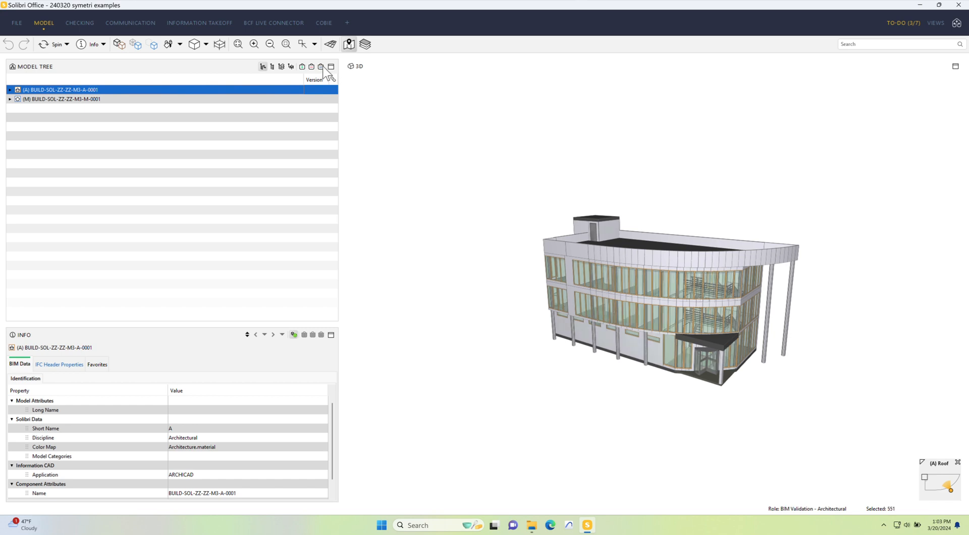
click(61, 98)
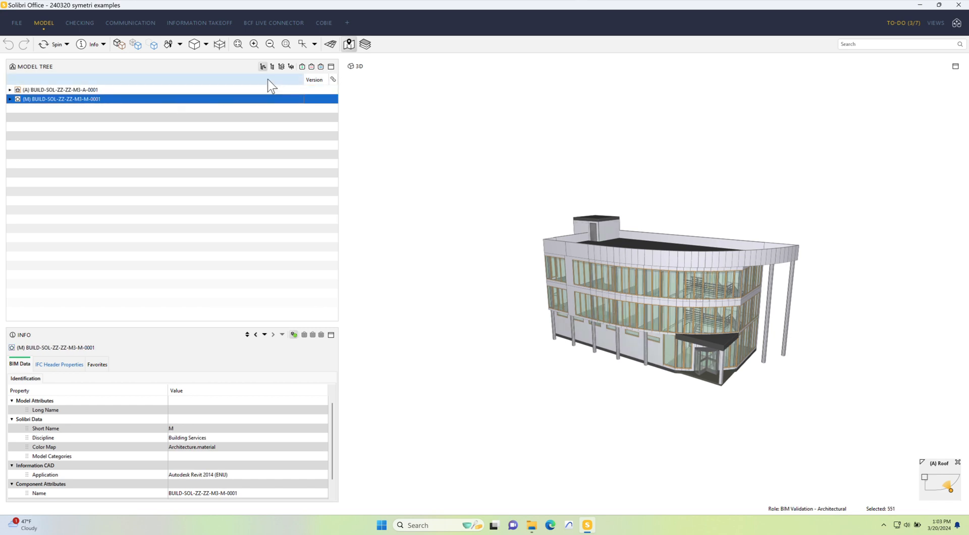
click(331, 66)
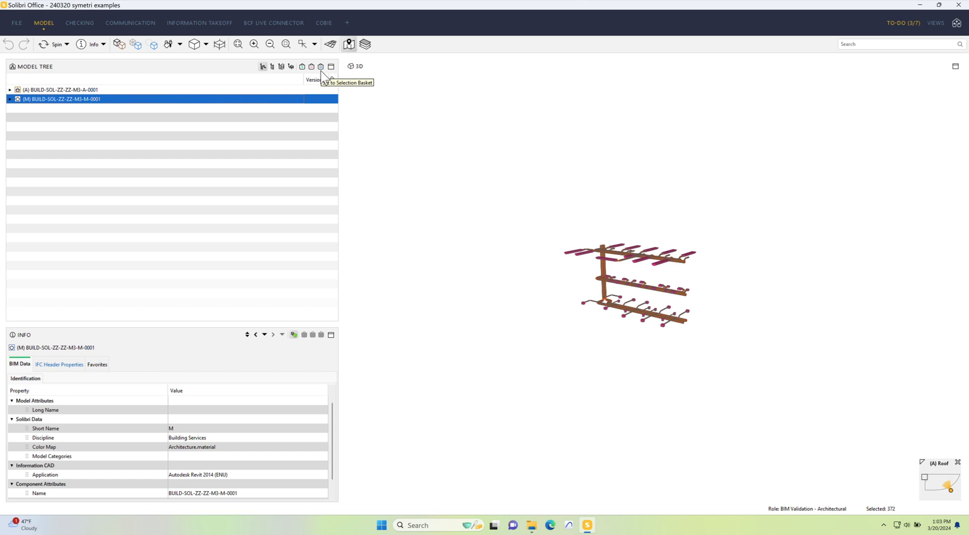
mouse_move(324, 81)
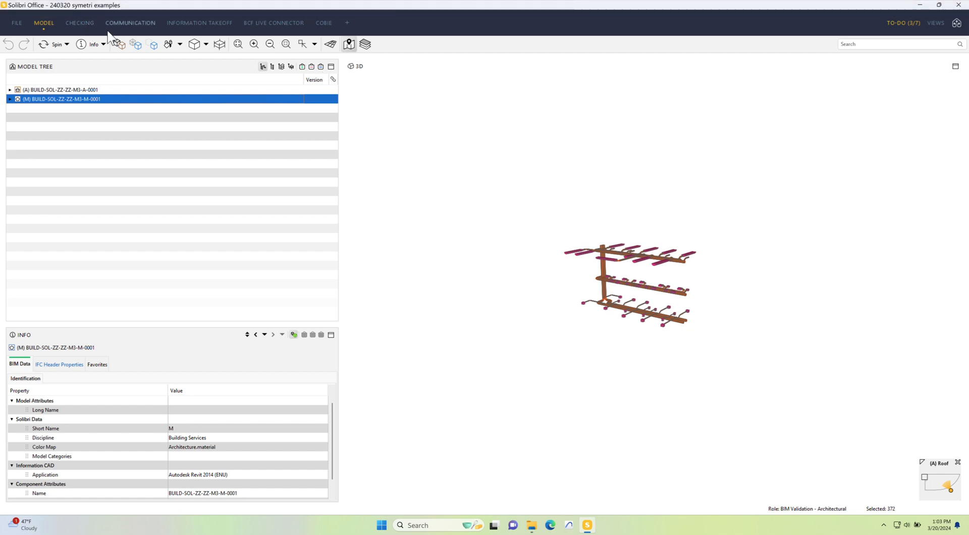
click(118, 43)
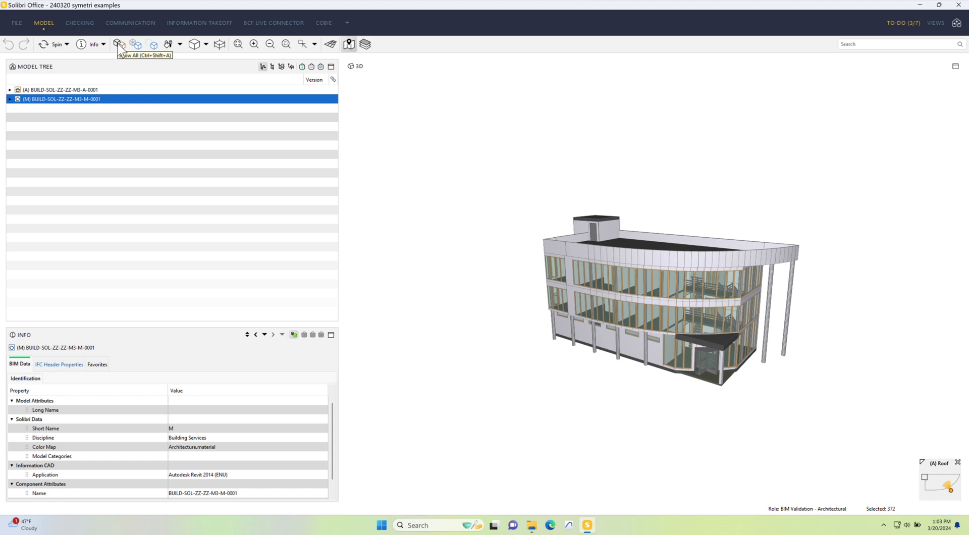
mouse_move(941, 39)
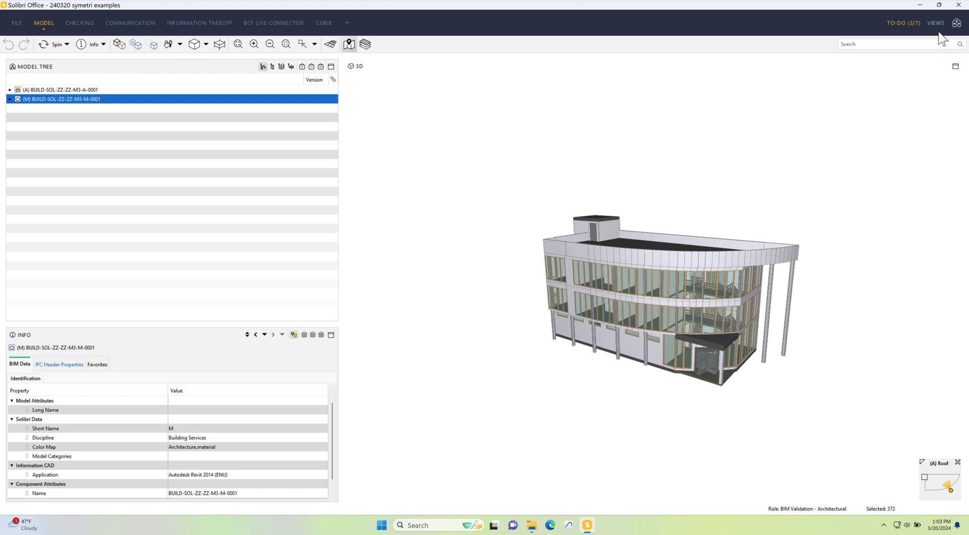
- Add the Classification view to the workspace layout from the Views list
click(936, 24)
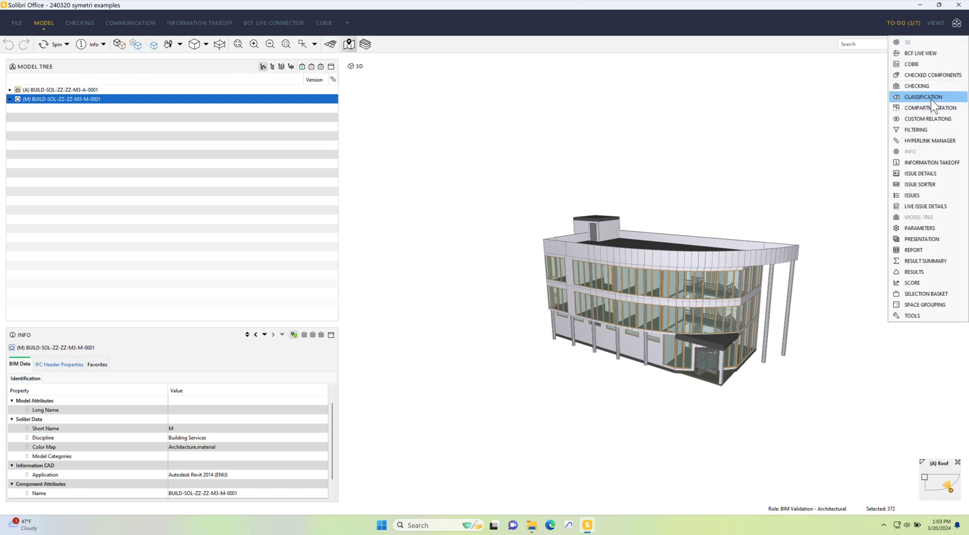
click(924, 97)
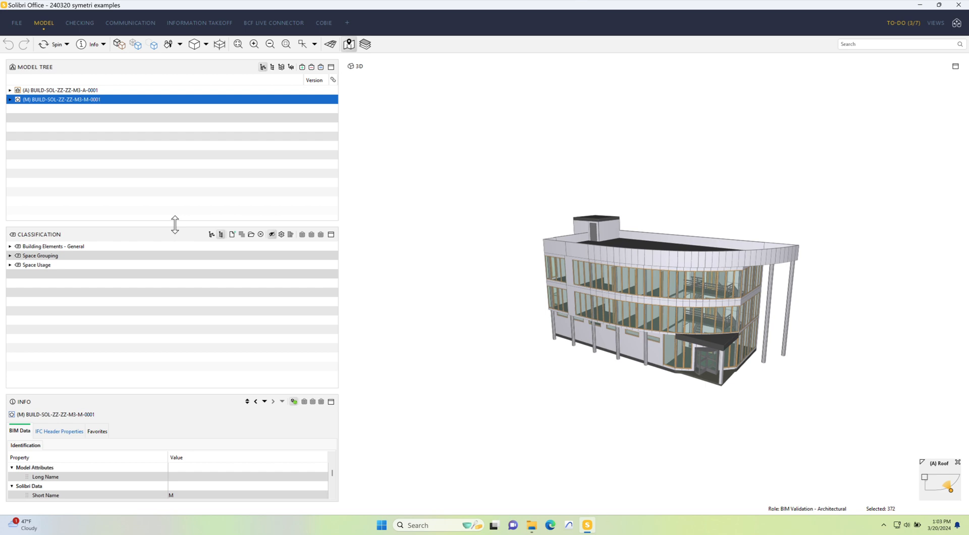
mouse_move(150, 347)
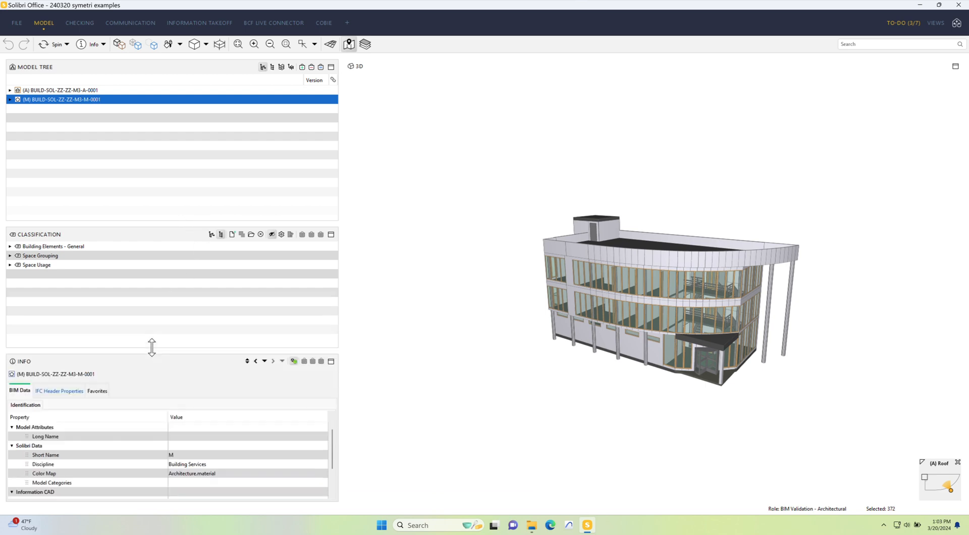
mouse_move(243, 263)
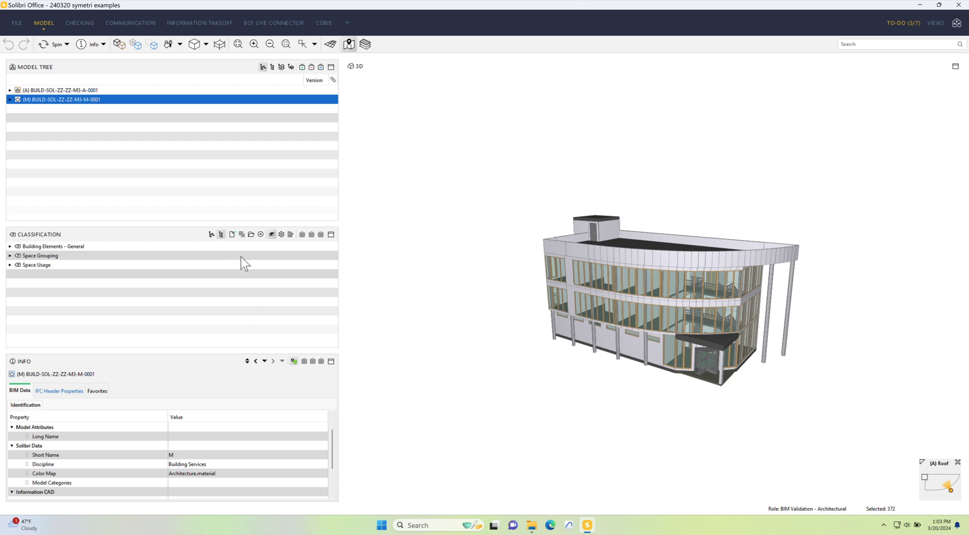
mouse_move(256, 241)
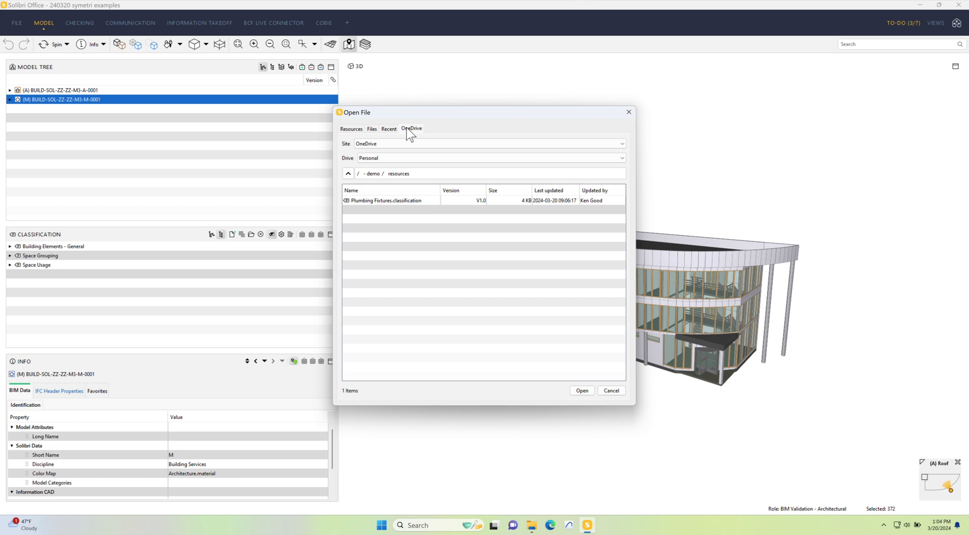
mouse_move(419, 137)
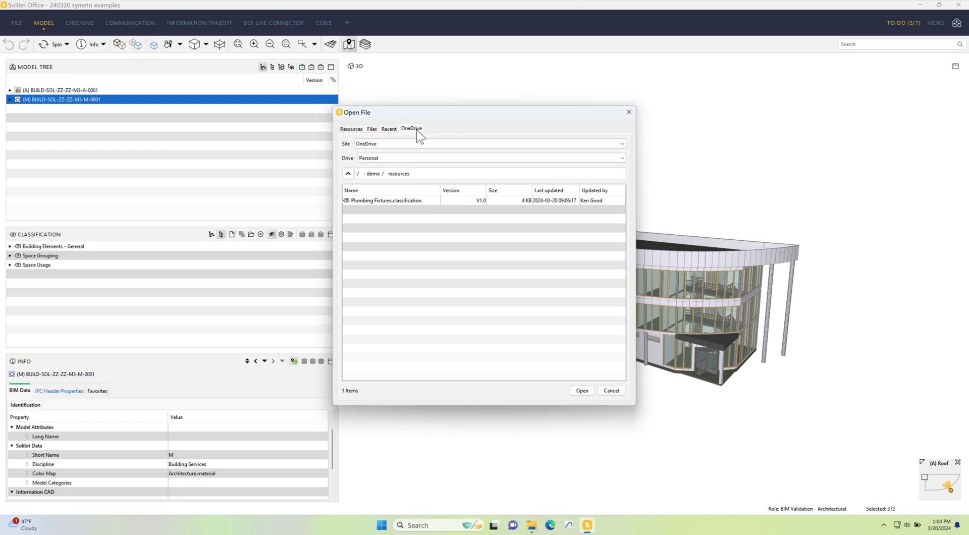
mouse_move(413, 130)
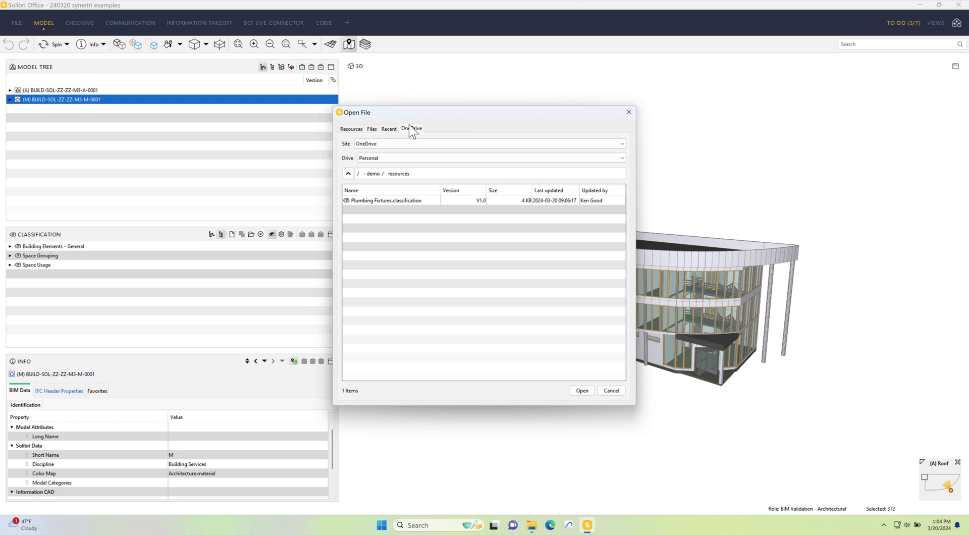
- Load Plumbing Fixtures.classification from OneDrive into the classification list
click(384, 200)
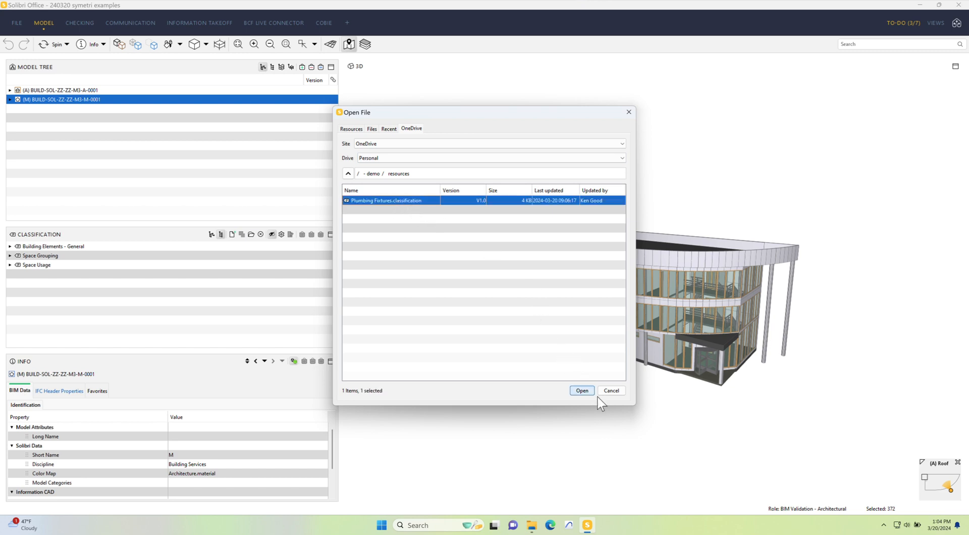
click(582, 391)
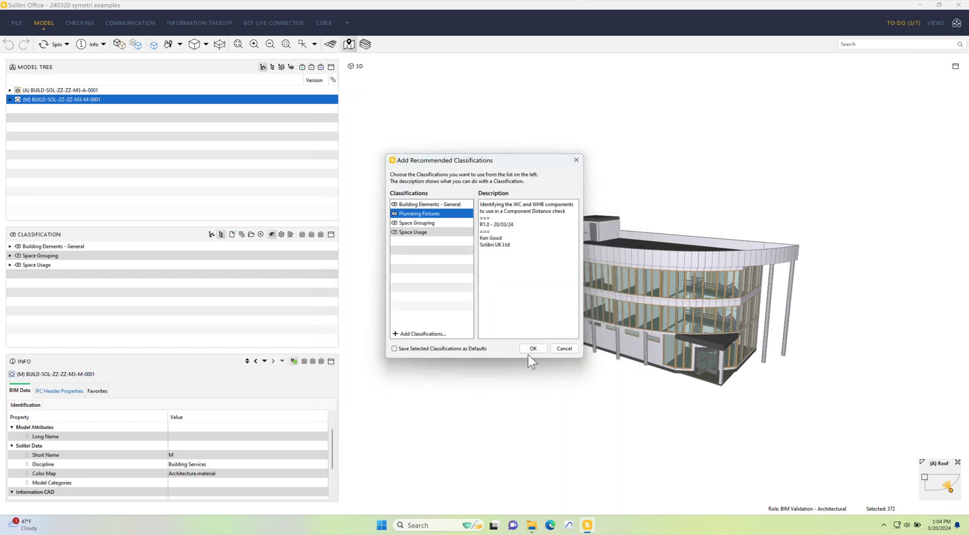
click(533, 348)
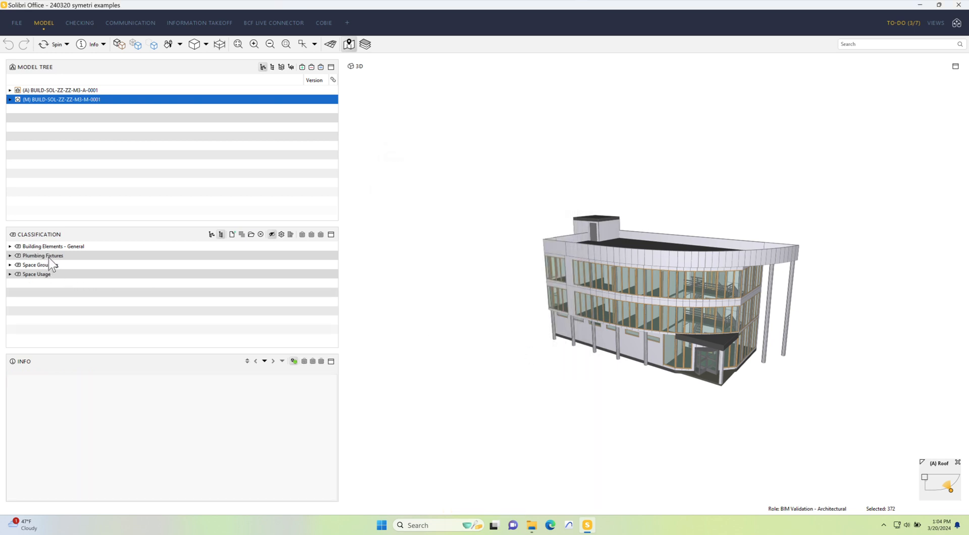
- Colour the model by Plumbing Fixtures, inspect its WC and WHB groups, then restore the full building
click(42, 256)
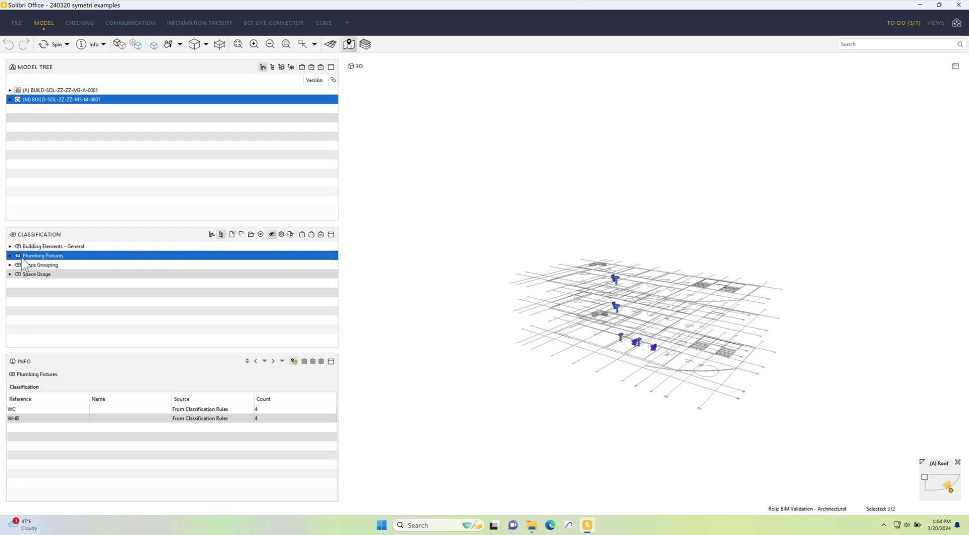
click(10, 255)
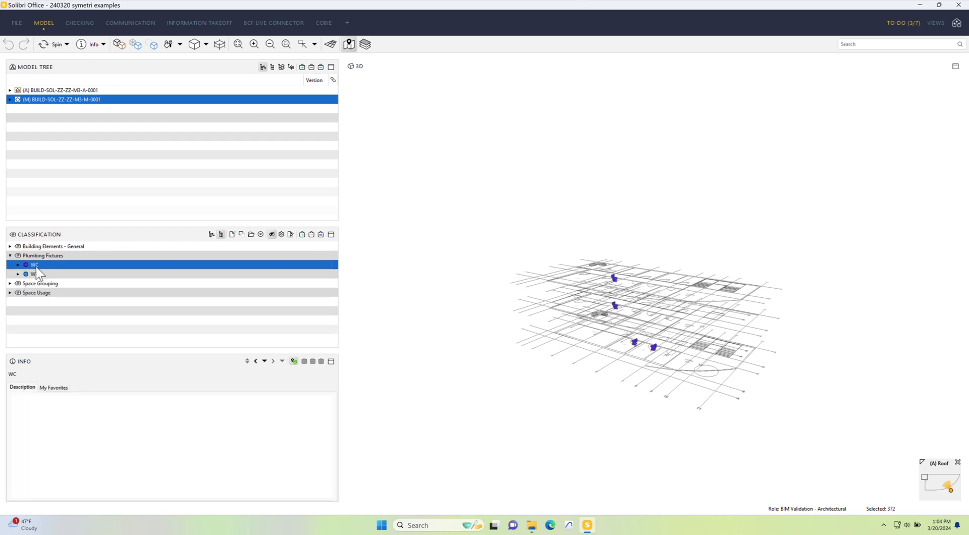
click(38, 274)
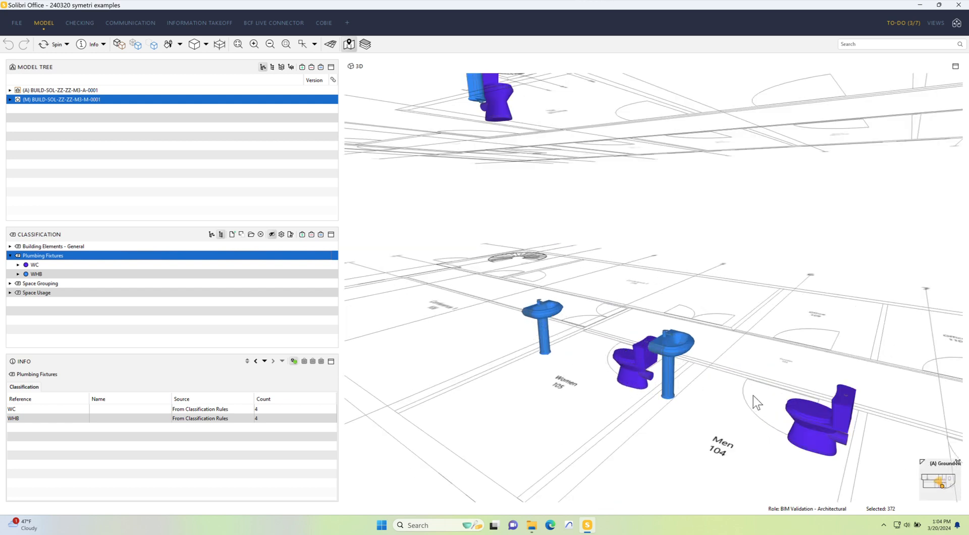
mouse_move(179, 105)
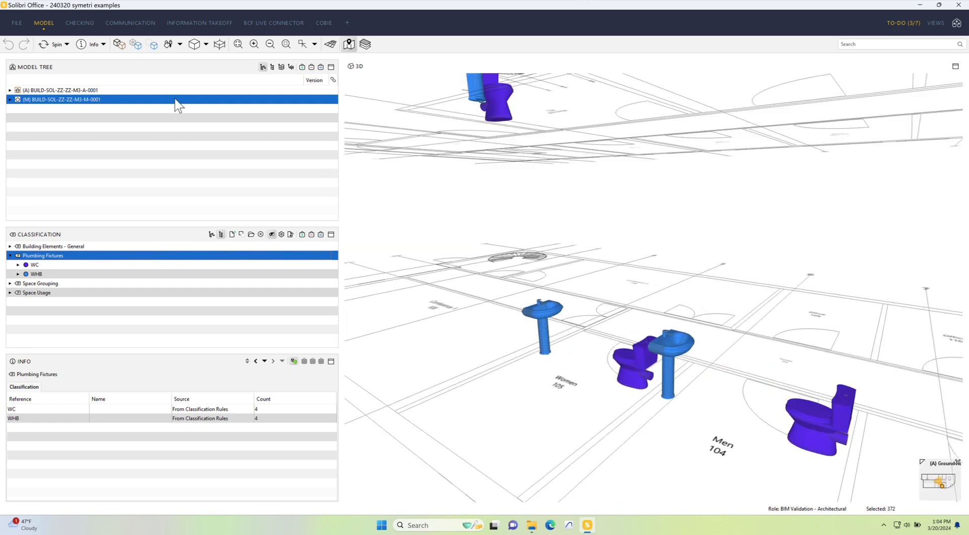
click(238, 43)
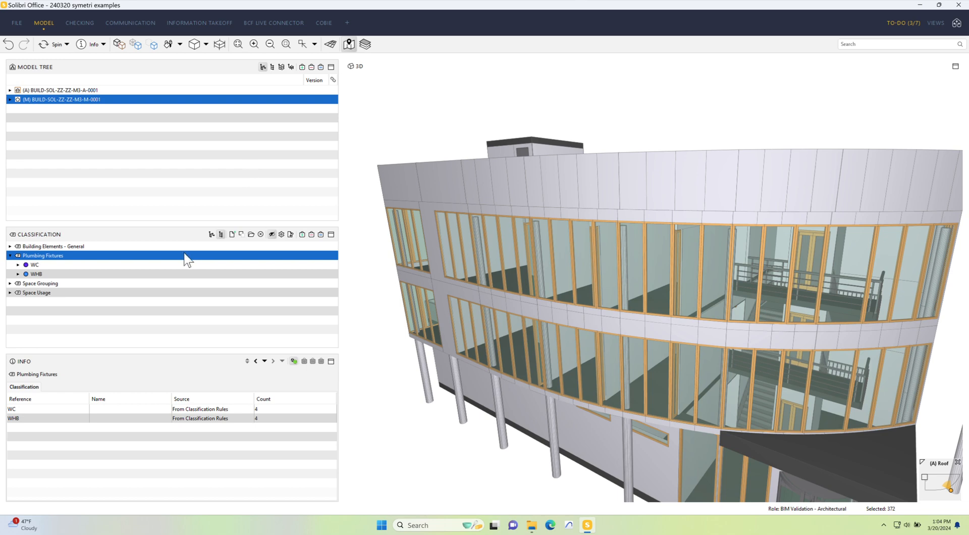
- Colour the model by Building Elements - General, then by Space Usage to see Office and Circulation counts
click(54, 246)
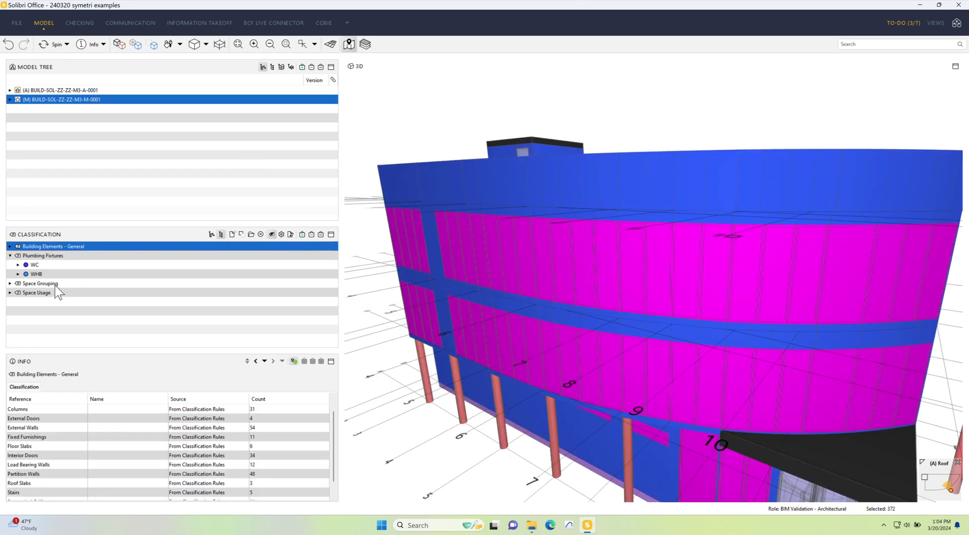
click(37, 292)
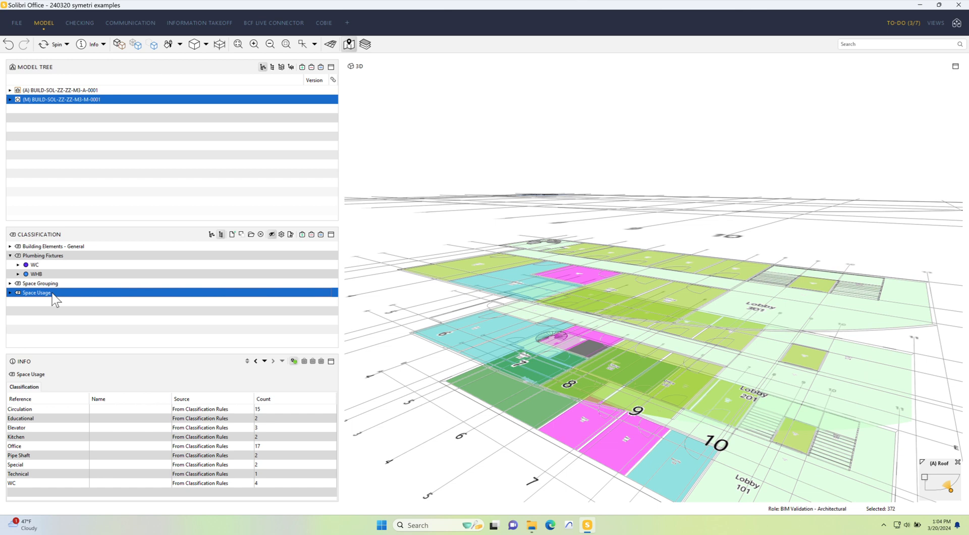
mouse_move(10, 250)
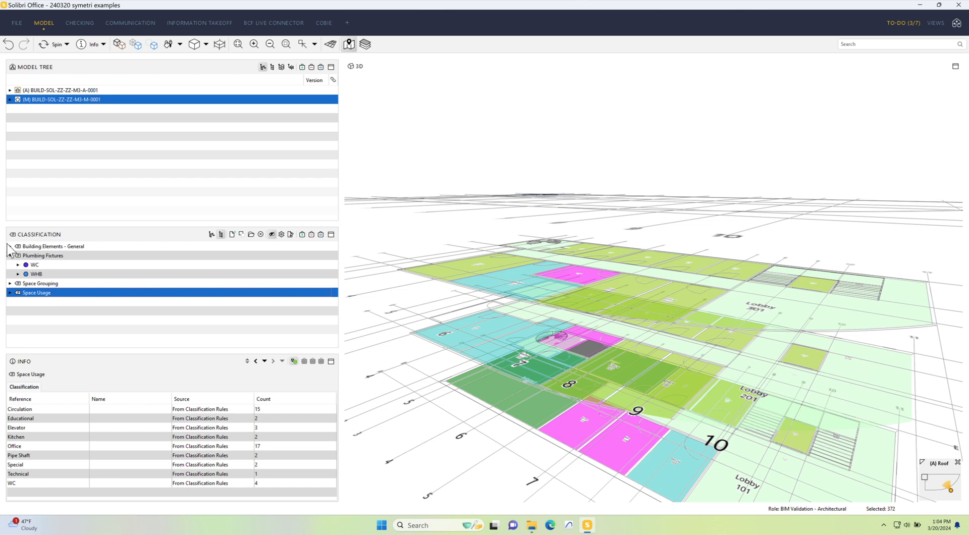
click(10, 256)
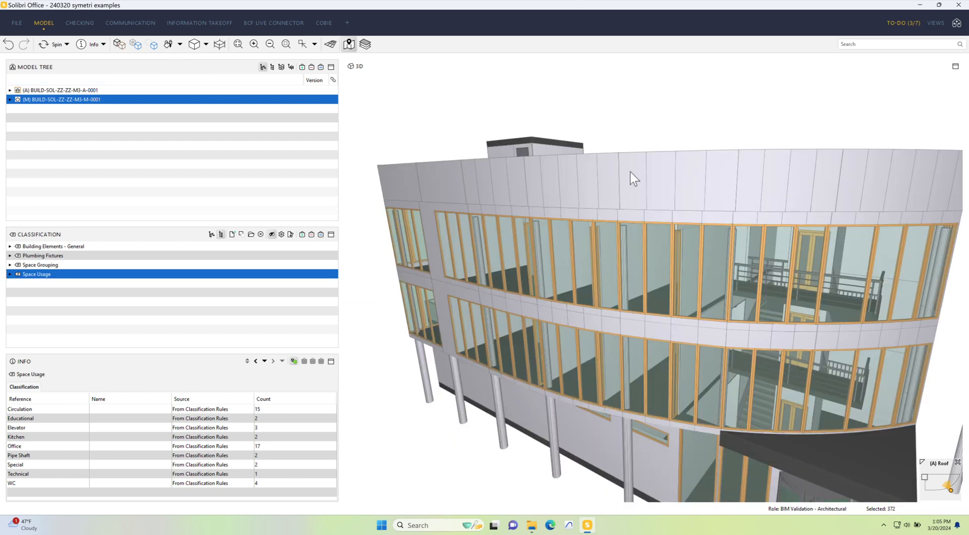
- Select a top-floor façade wall and confirm its Architectural discipline and External walls layer
click(634, 178)
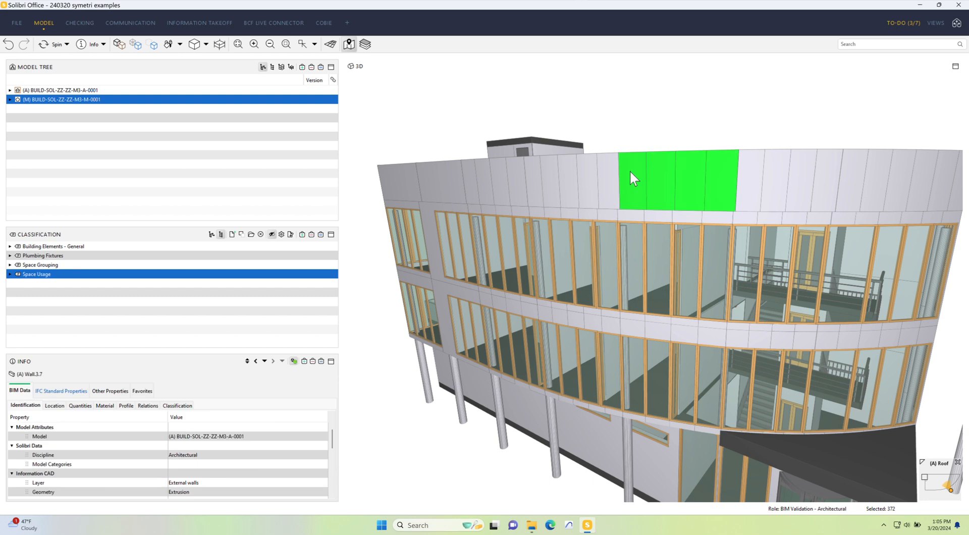
mouse_move(544, 186)
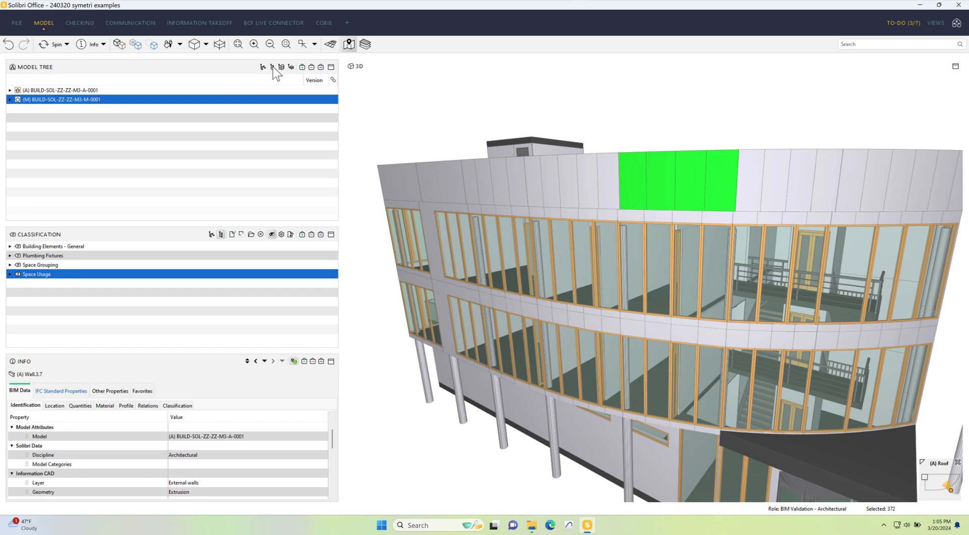
click(272, 67)
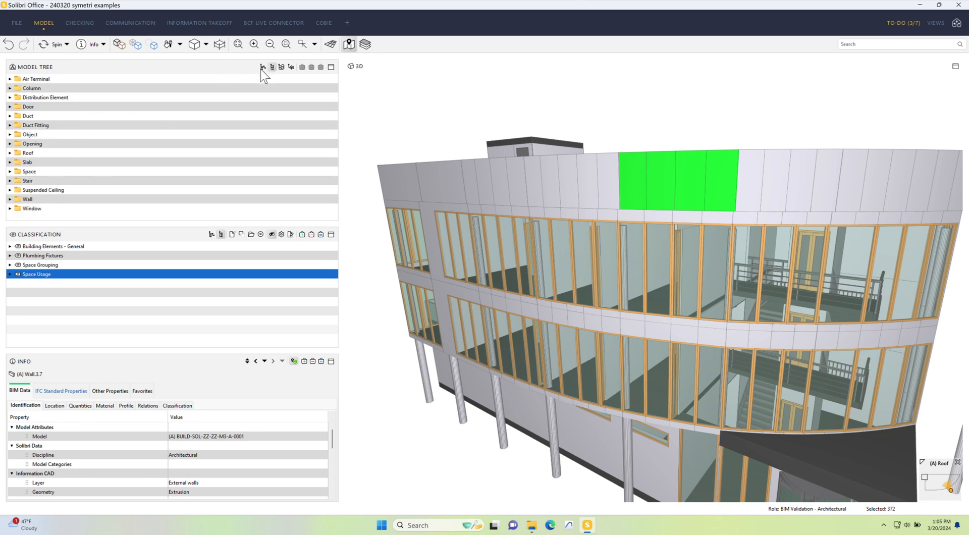
click(262, 66)
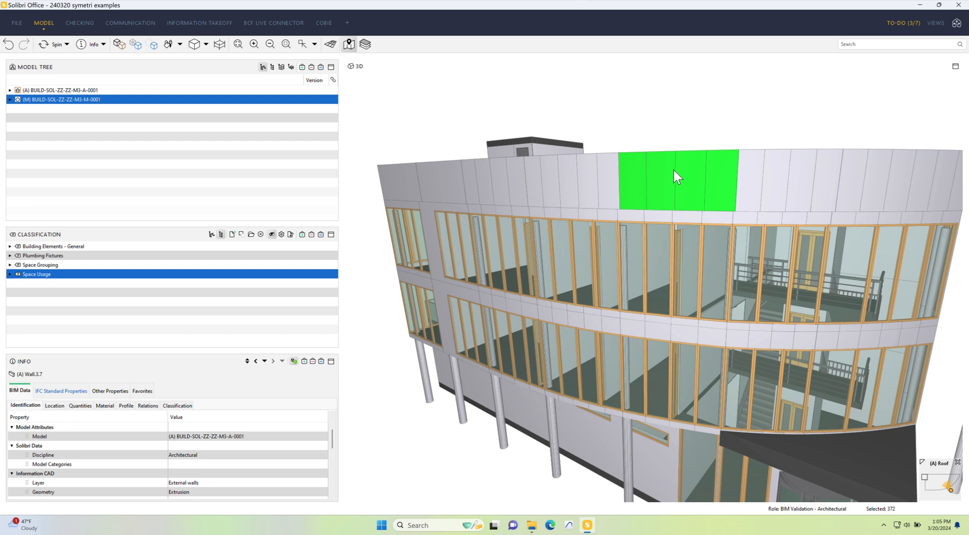
mouse_move(180, 468)
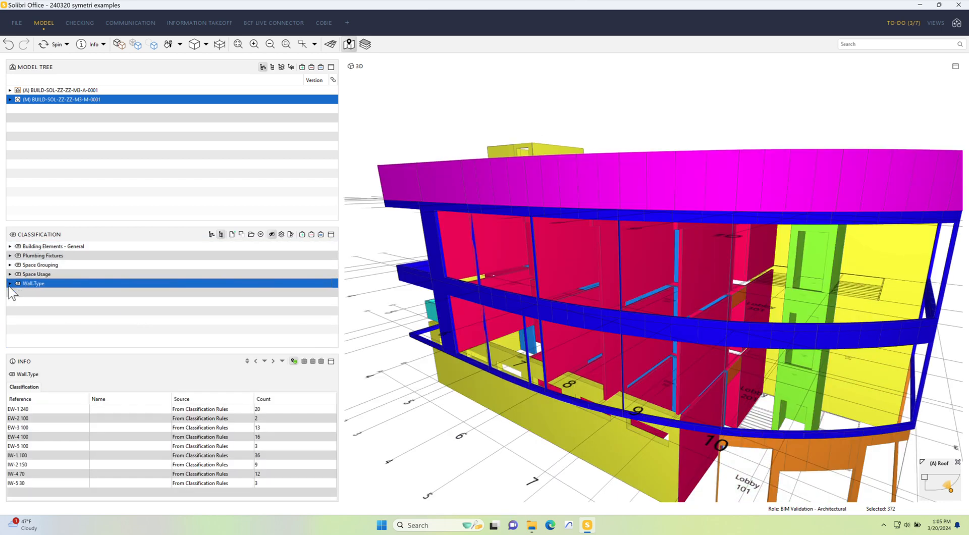
- Isolate wall types EW-2 100, EW-5 100 and IW-5 30 in turn, then recolour all Wall.Type entries
click(10, 283)
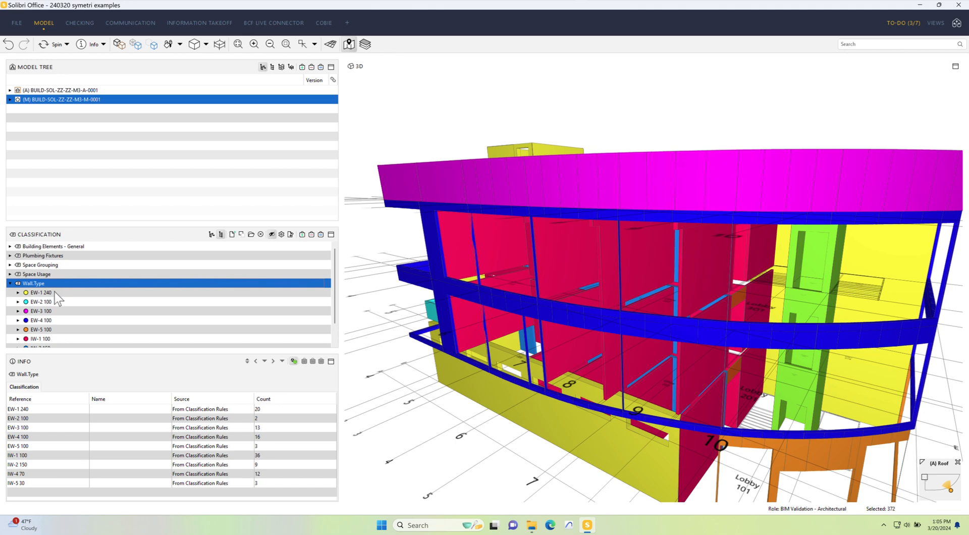
click(41, 301)
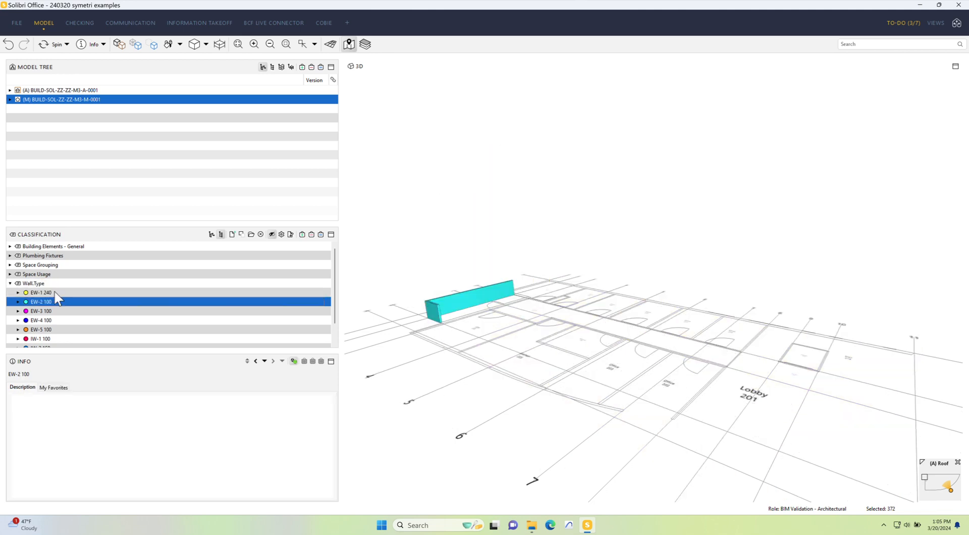
click(40, 329)
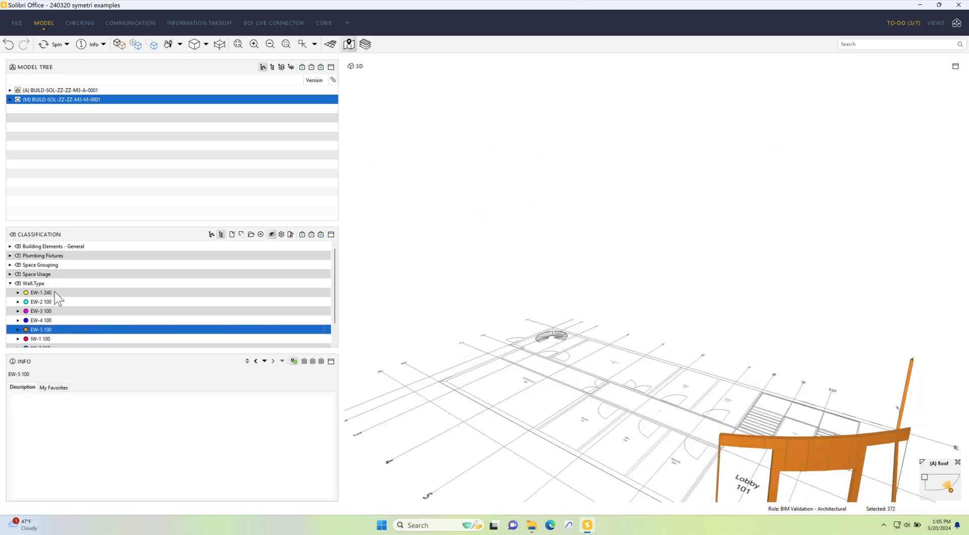
click(40, 343)
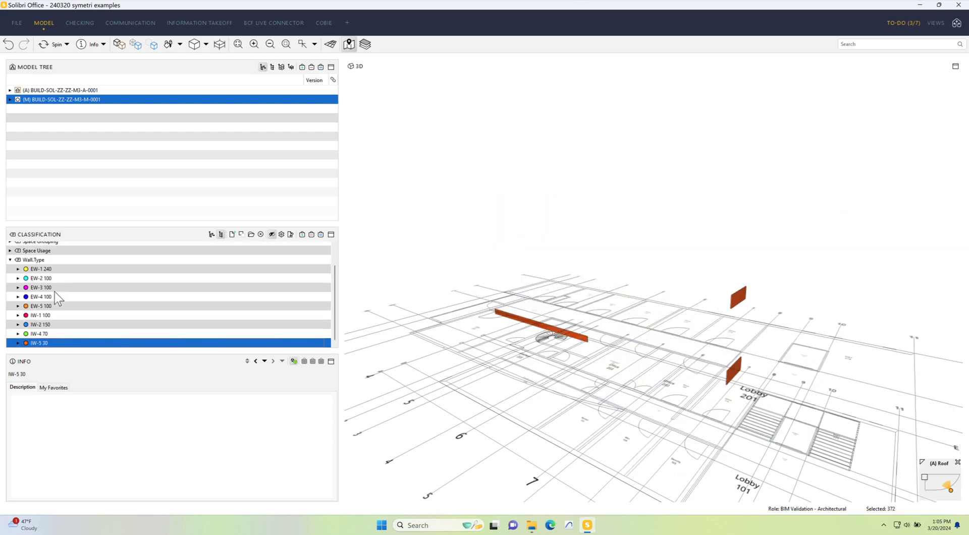
click(33, 259)
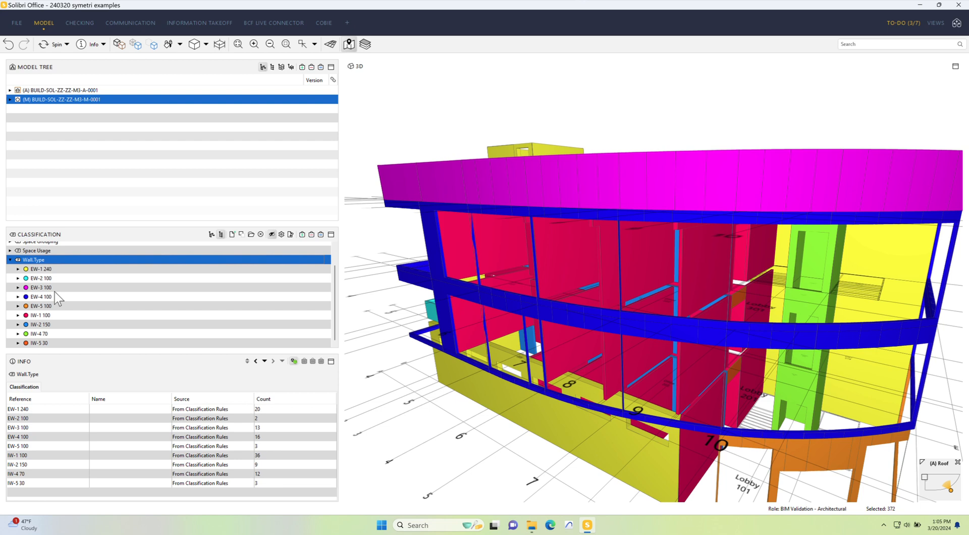
mouse_move(257, 241)
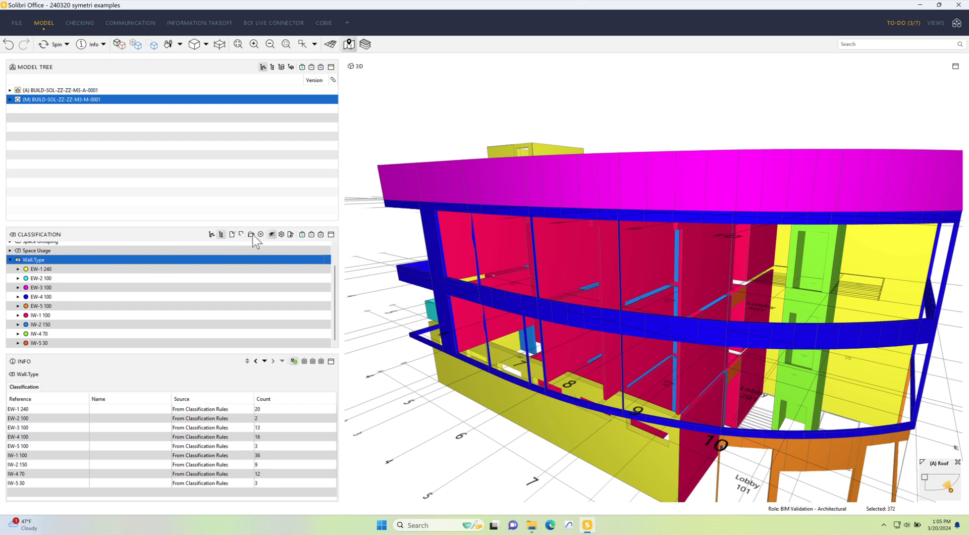
mouse_move(230, 142)
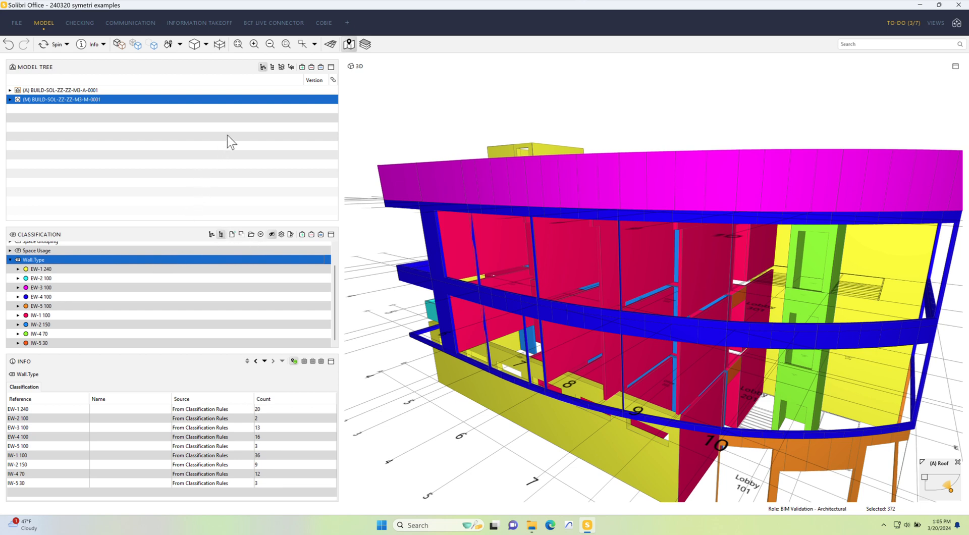
right_click(59, 100)
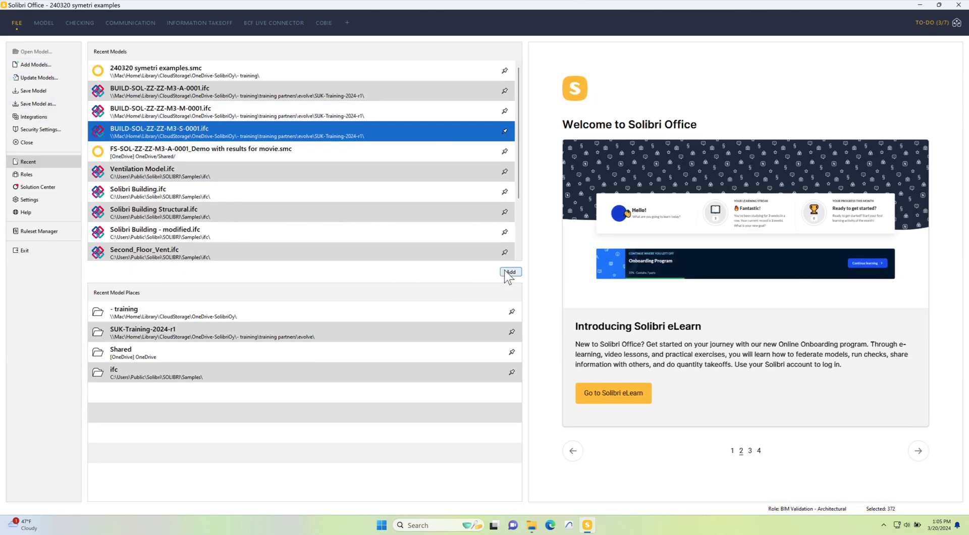
- Add BUILD-SOL-ZZ-ZZ-M3-S-0001 with short name S and Structural discipline confirmed
click(510, 272)
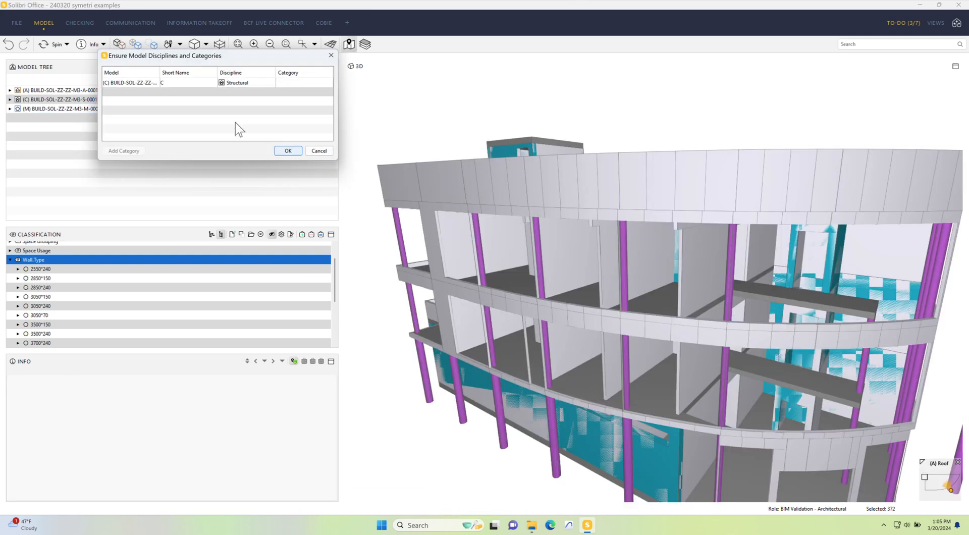
click(185, 83)
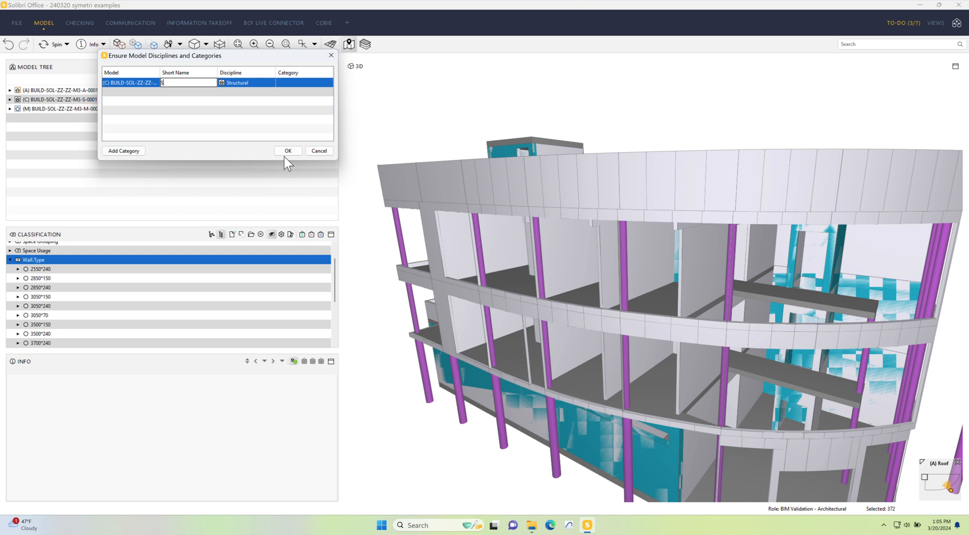
click(286, 151)
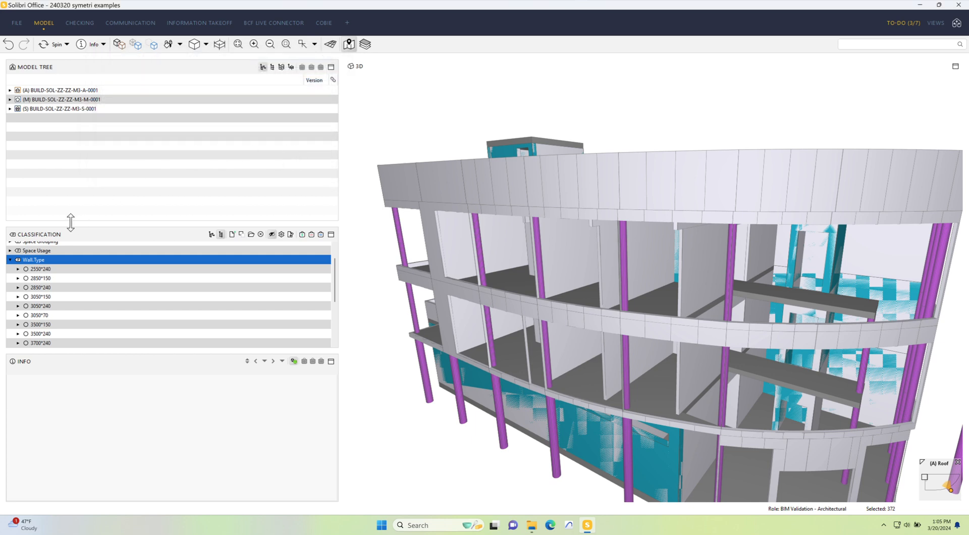
mouse_move(52, 275)
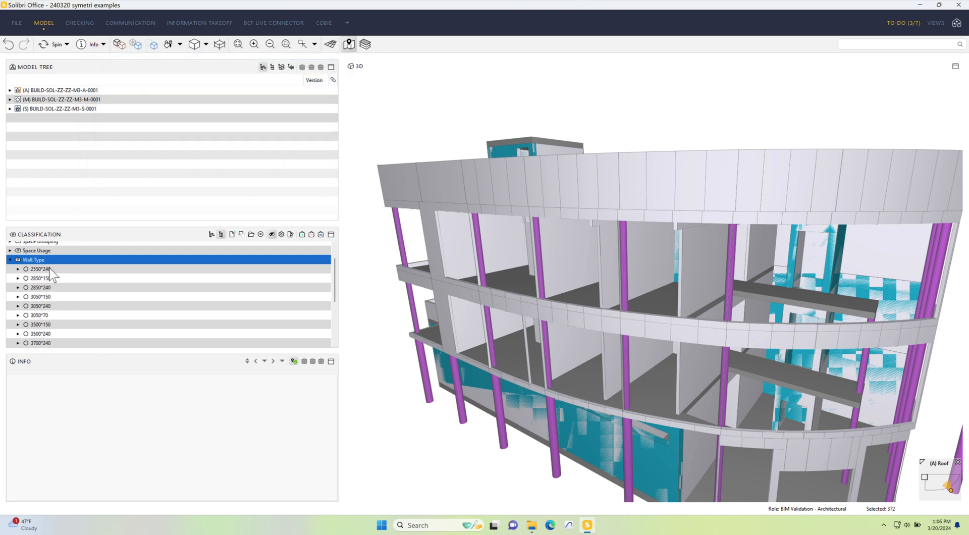
- Isolate wall types 2550*240, 3500*240 and EW-1 240 in turn, then show all Wall.Type colours again
click(41, 270)
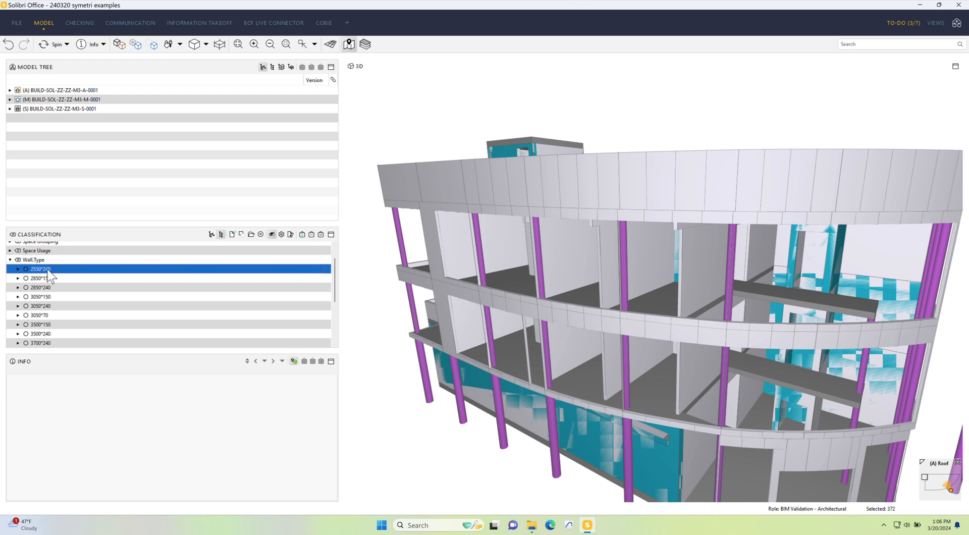
click(39, 297)
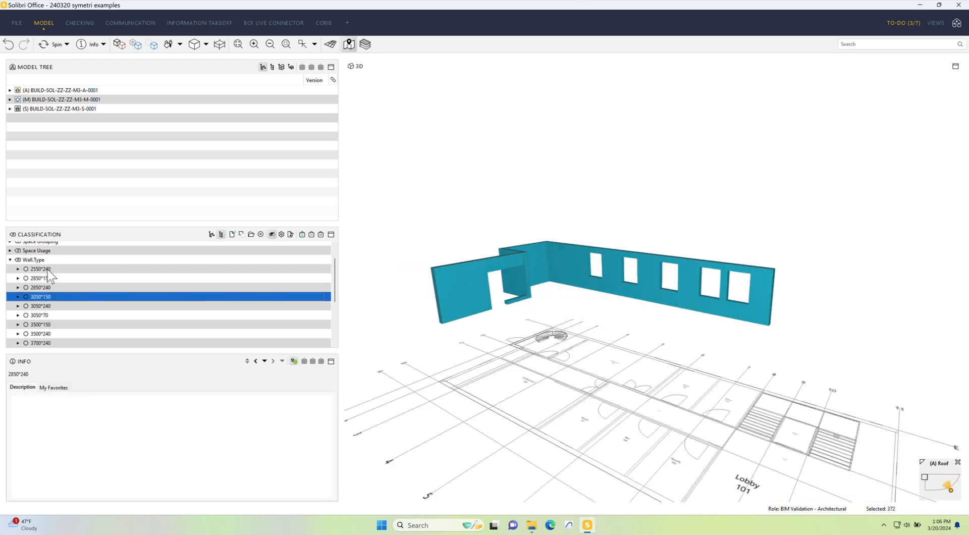
click(40, 334)
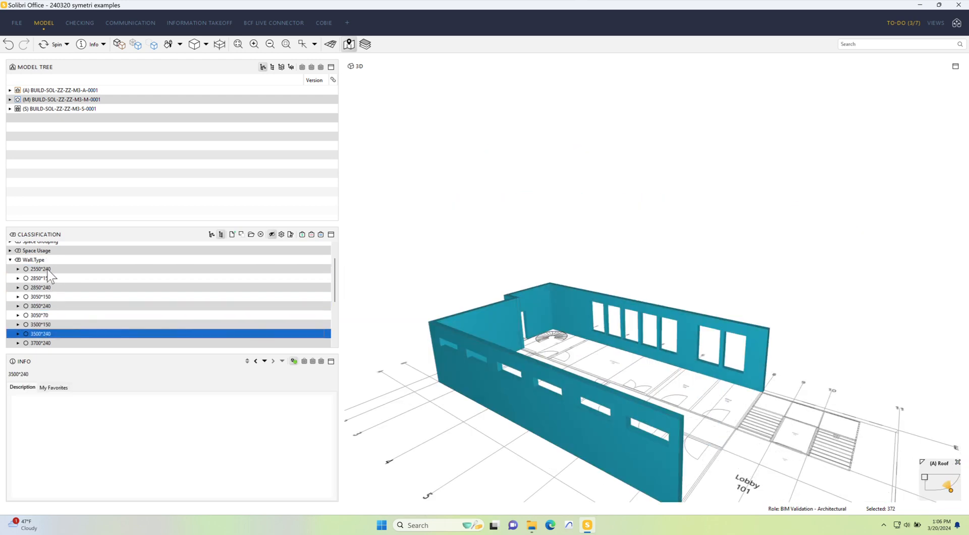
click(41, 343)
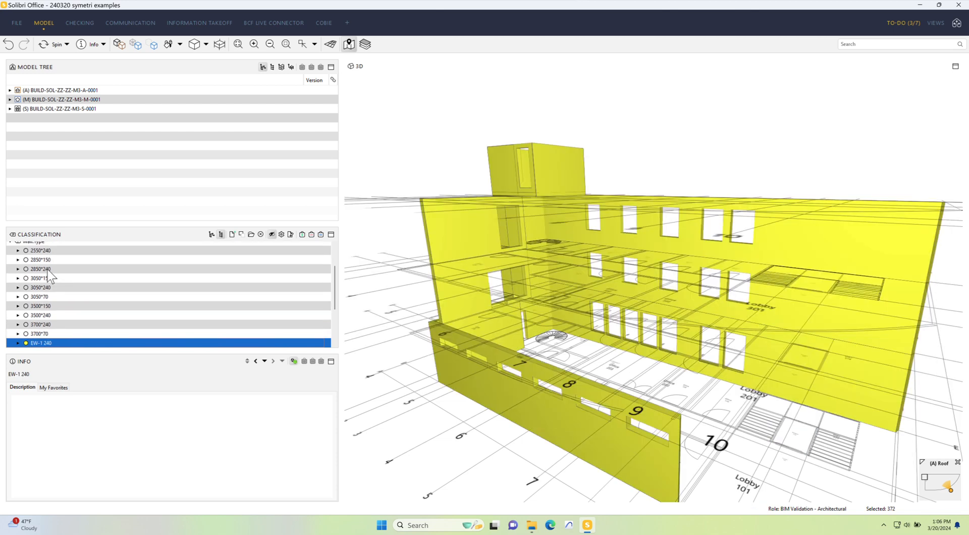
click(41, 334)
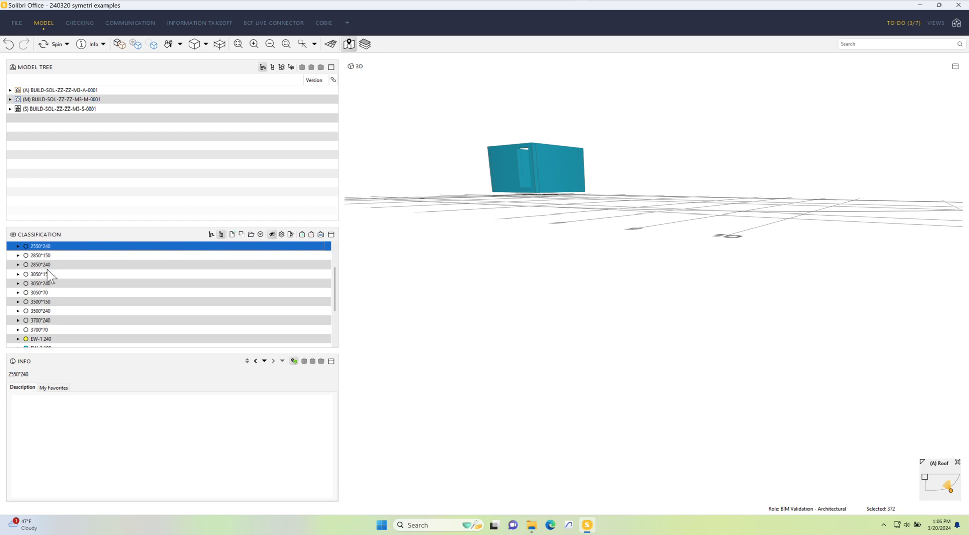
click(34, 256)
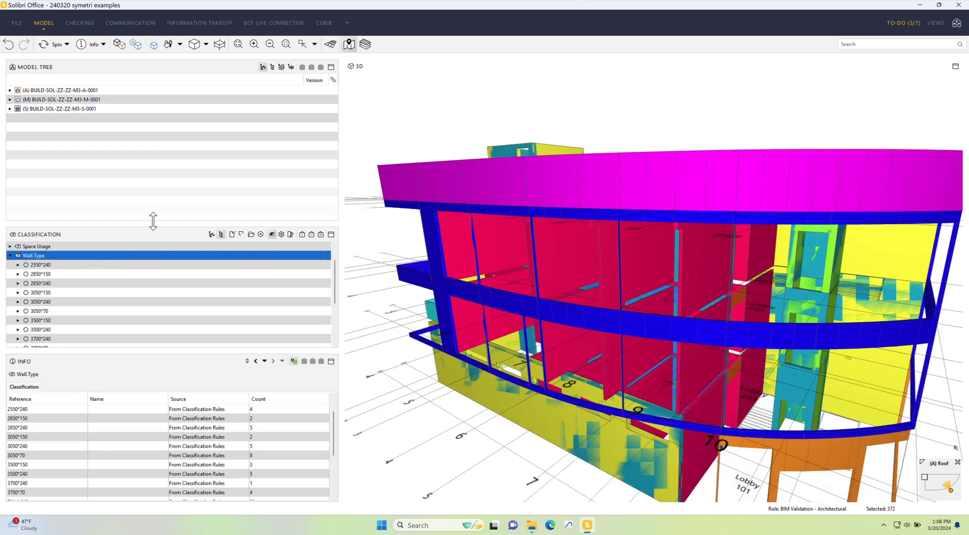
click(281, 234)
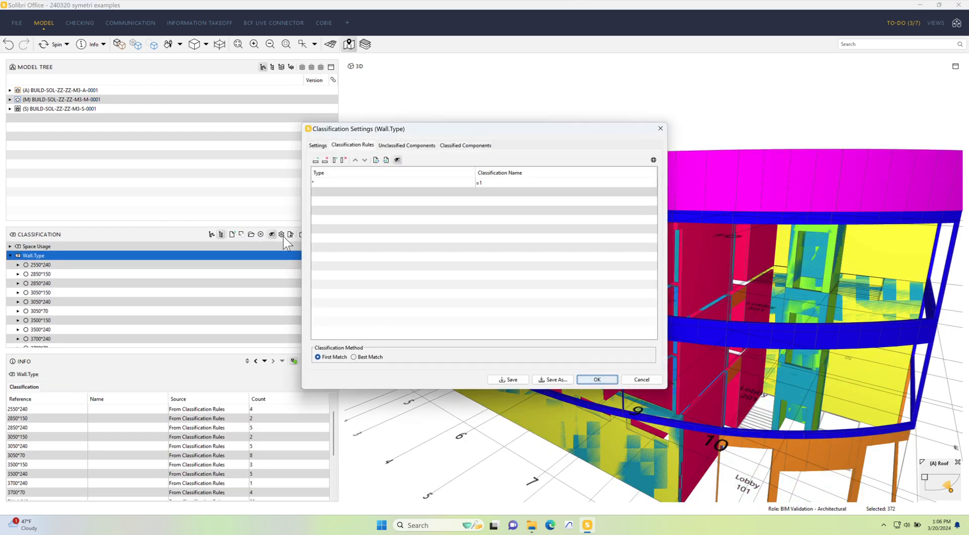
- In general settings, replace the Wall.Type name with 'Architectural Walls by Type'
click(317, 145)
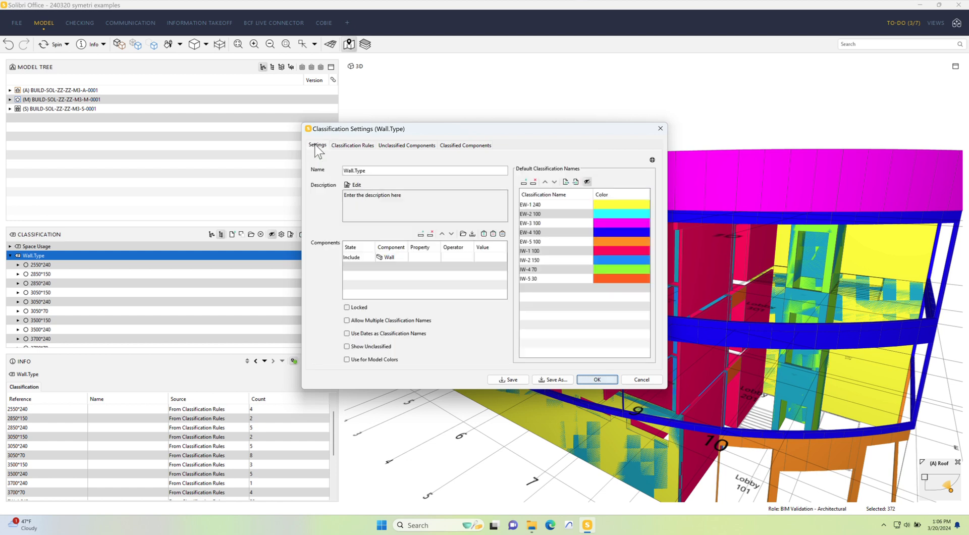
triple_click(423, 171)
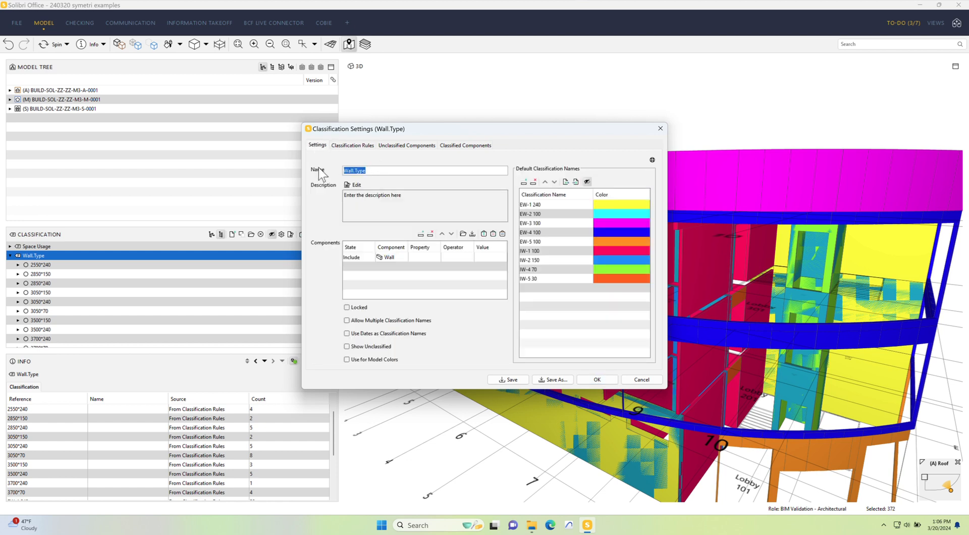
text(Ad)
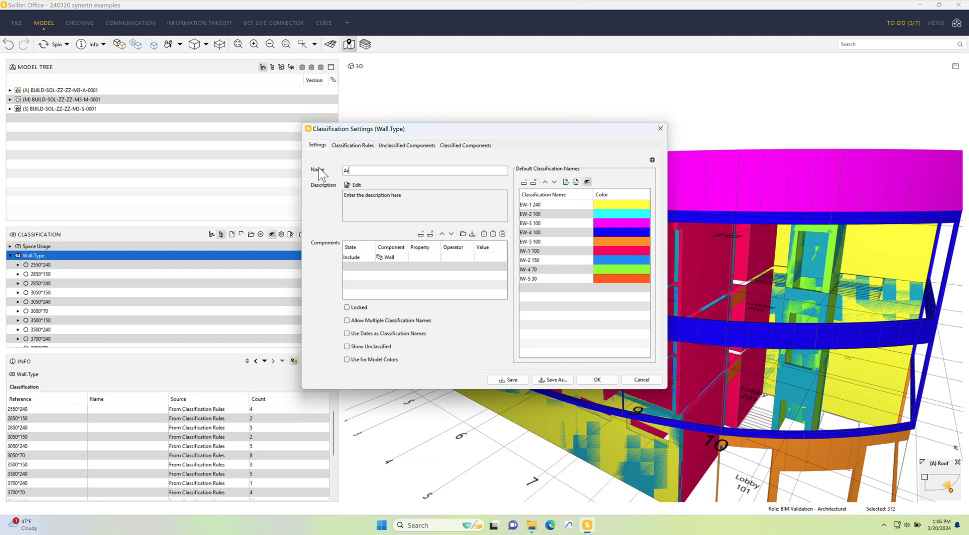
text(rchitectural)
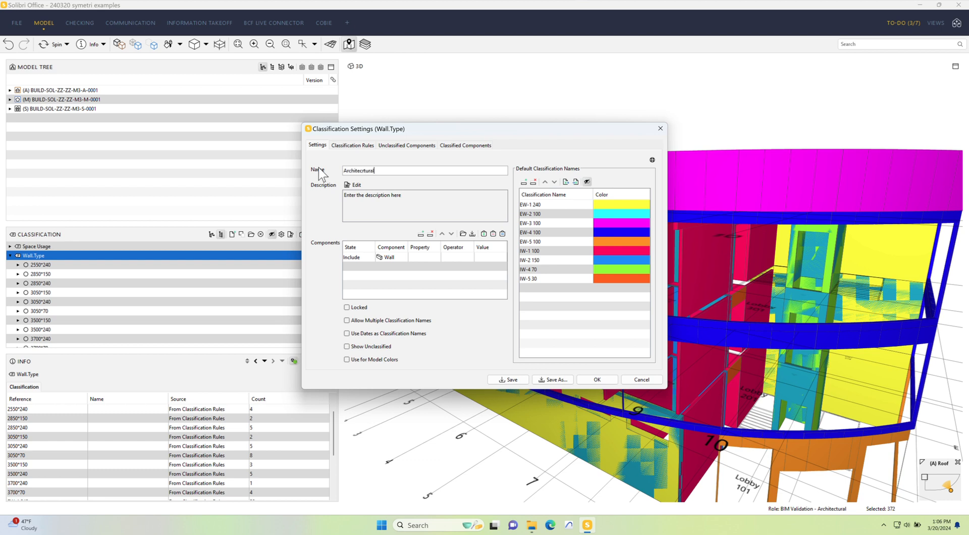
key(Backspace)
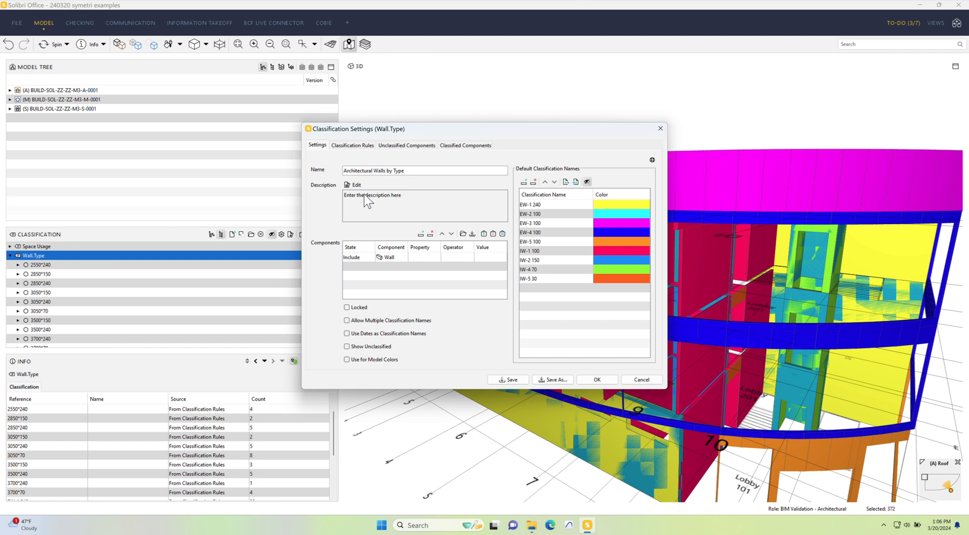
- Write the description: filtering walls by Architectural discipline, author Ken Good, company Solibri UK Ltd
click(352, 185)
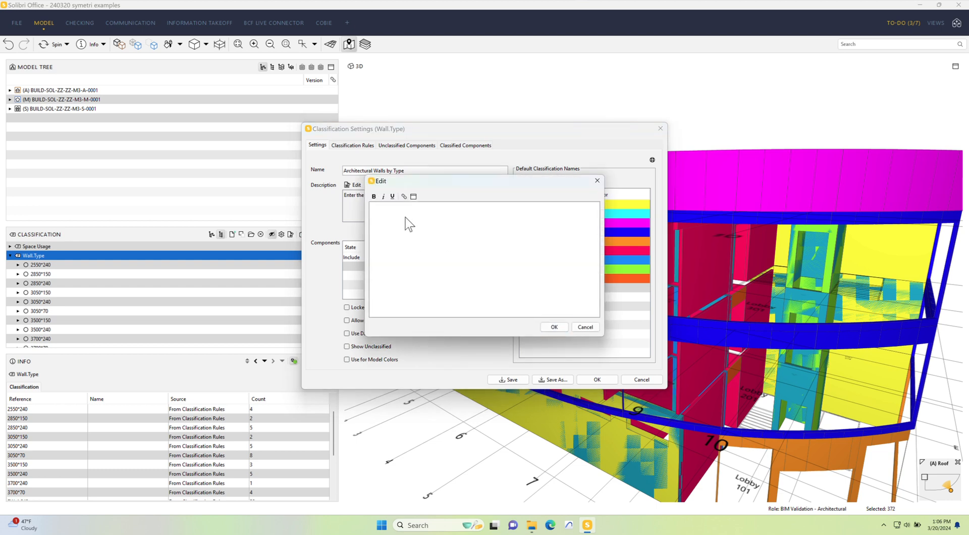
text(Filet)
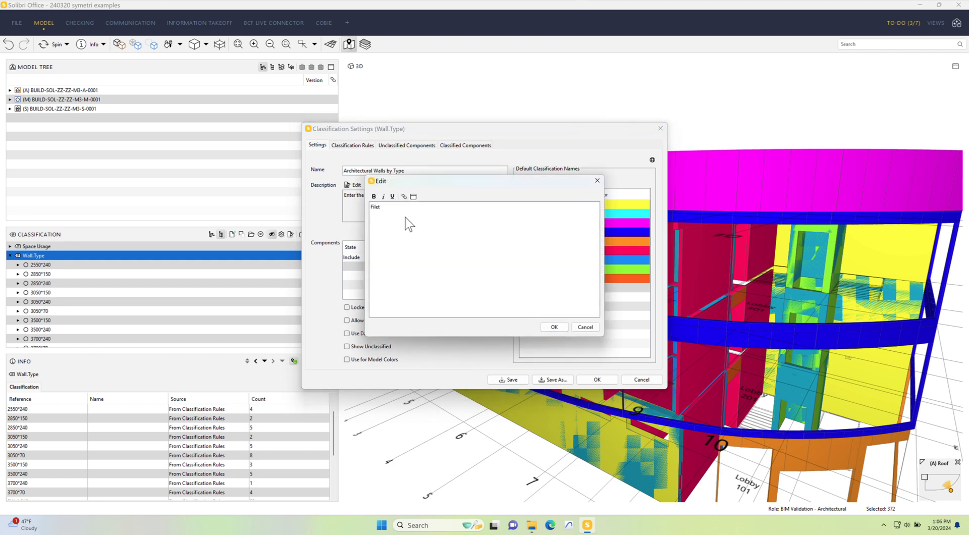
text(Filtering walls by Architectural discipline)
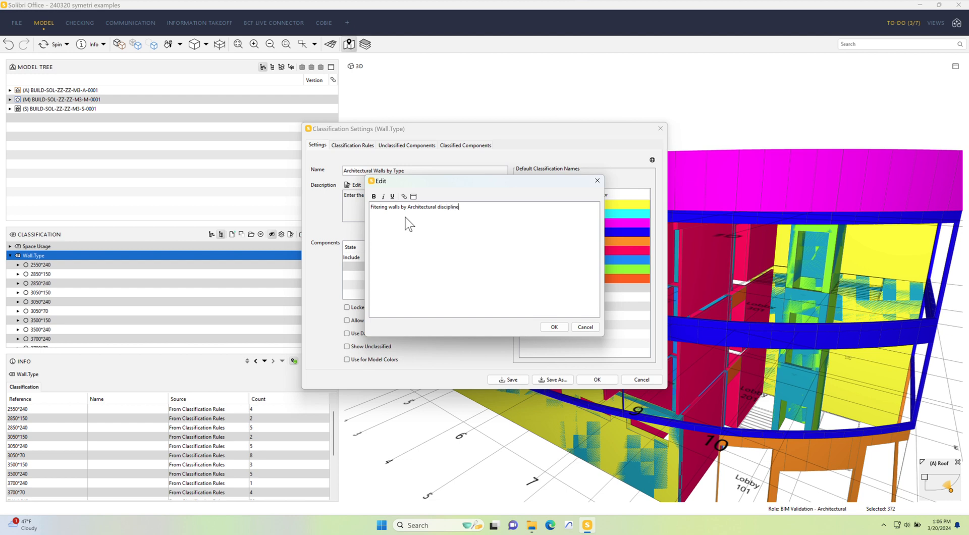
text(===)
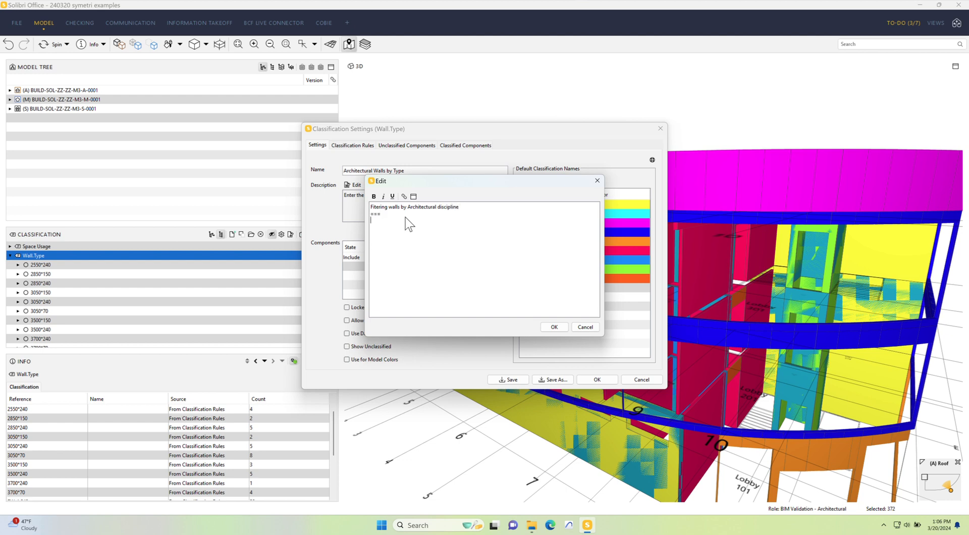
text(Ken Good)
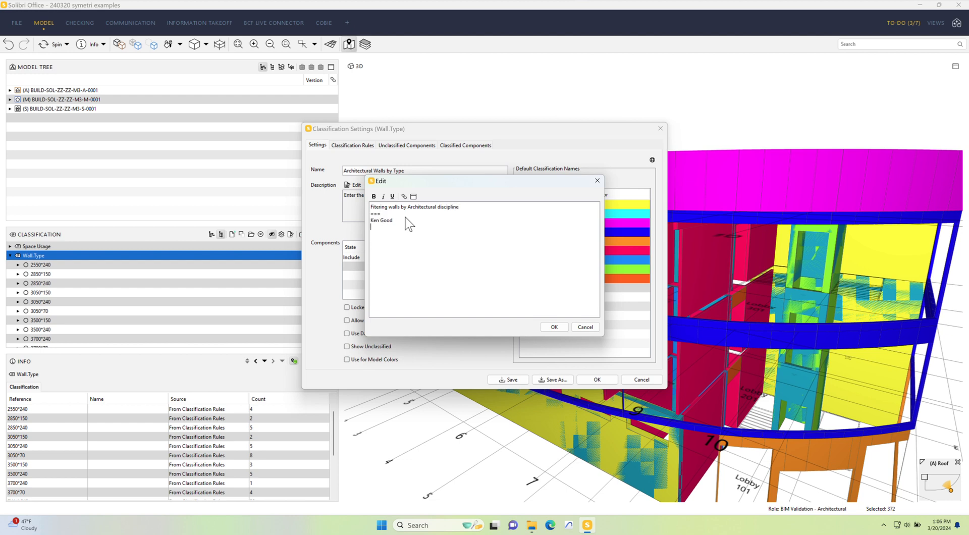
text(Solibri UK Ltd==)
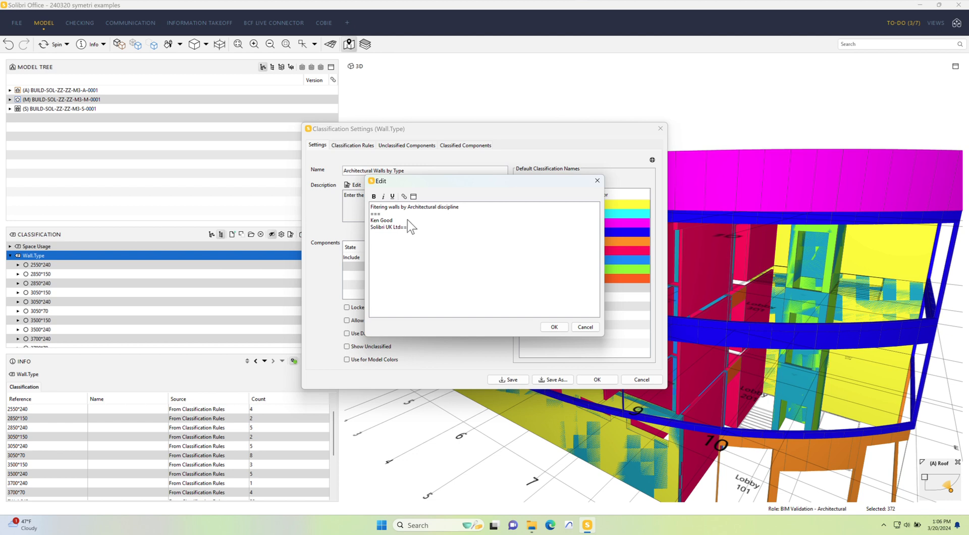
mouse_move(407, 249)
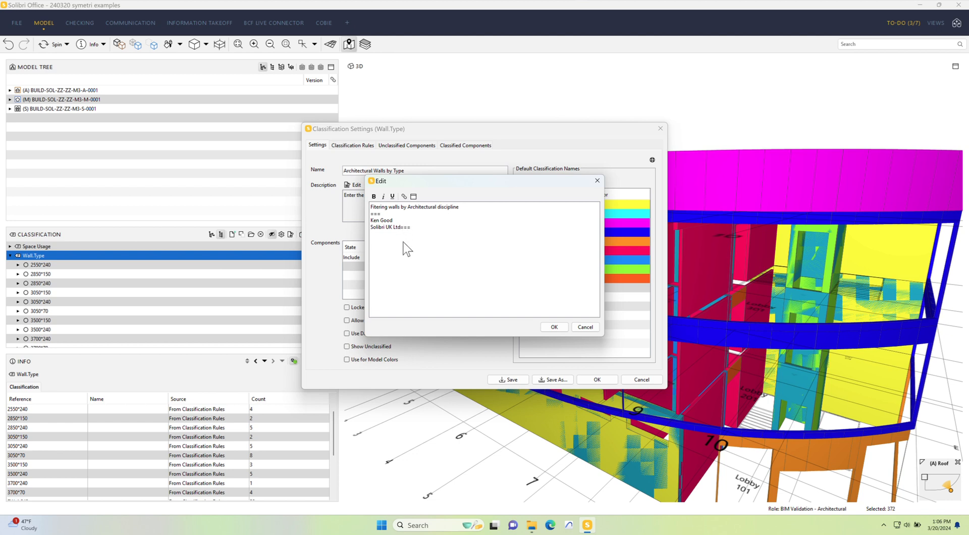
- Add the revision line r1.0 20/03/24 to the description
text(===)
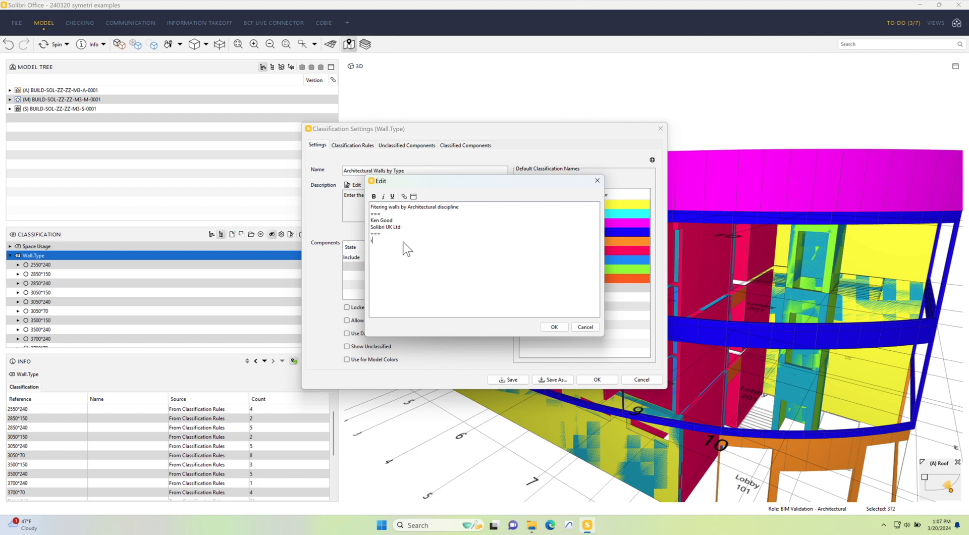
text(r1.0)
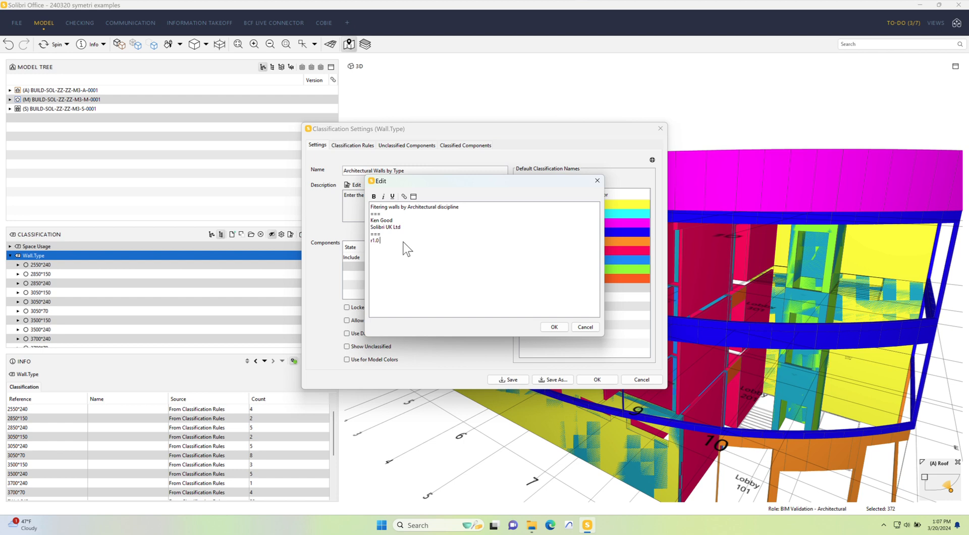
text(.20/0)
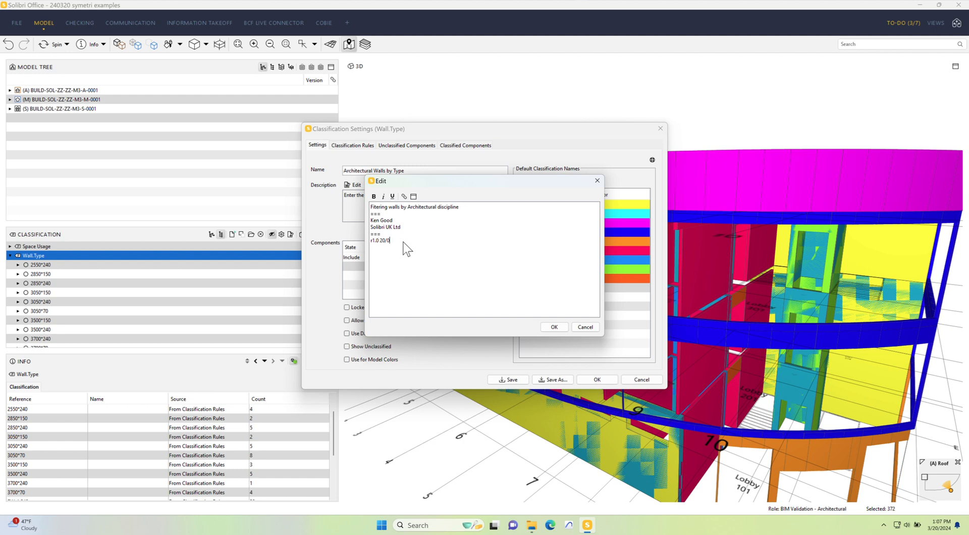
text(03/24)
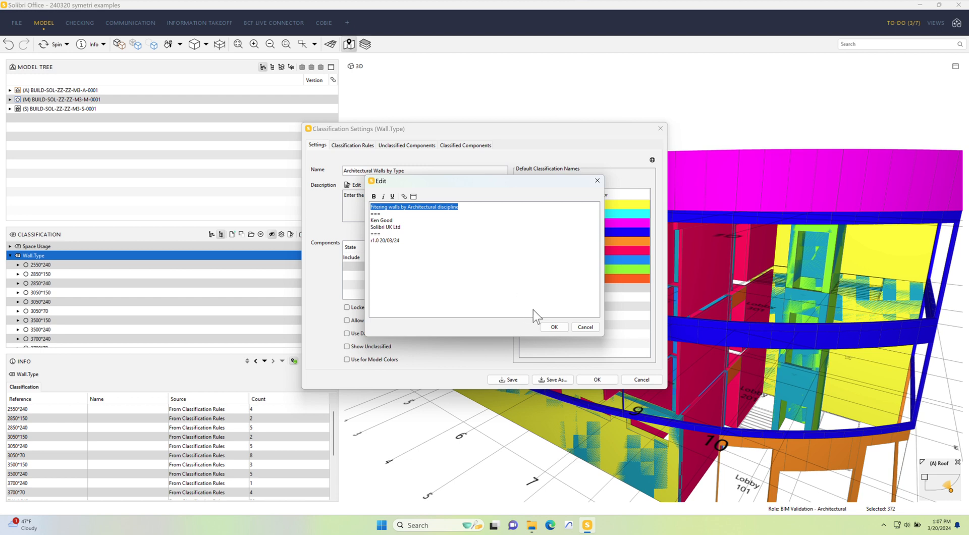
- Confirm the description and set the Include Wall rule to Discipline One Of Architectural
click(553, 327)
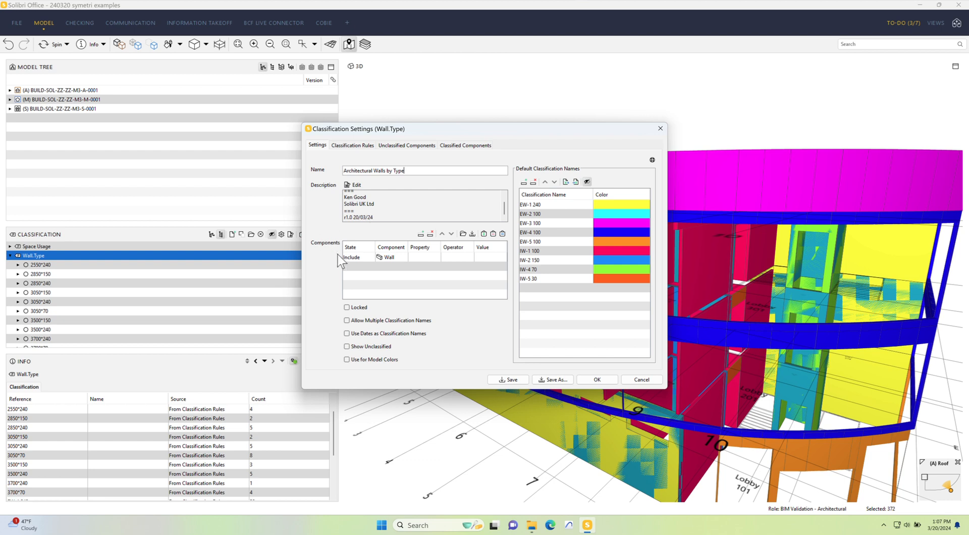
mouse_move(362, 266)
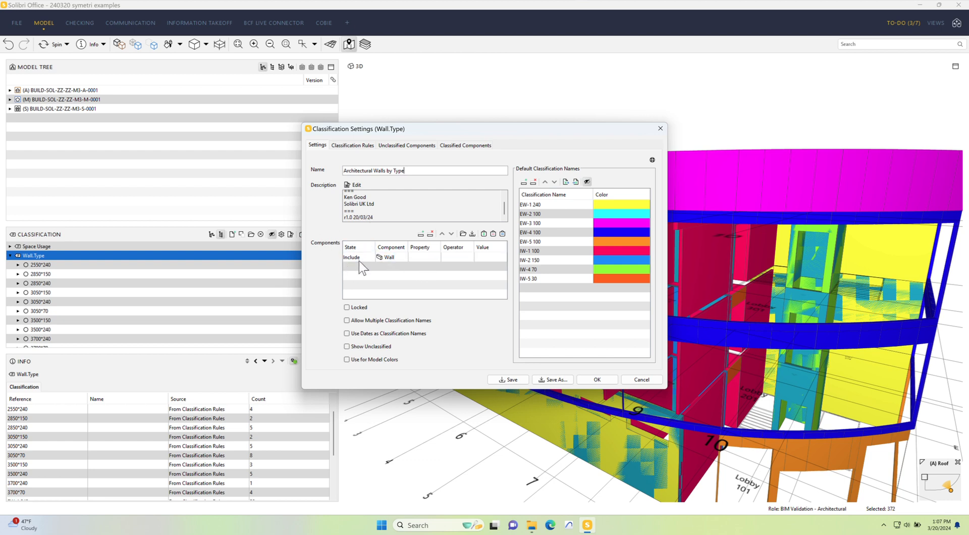
click(359, 257)
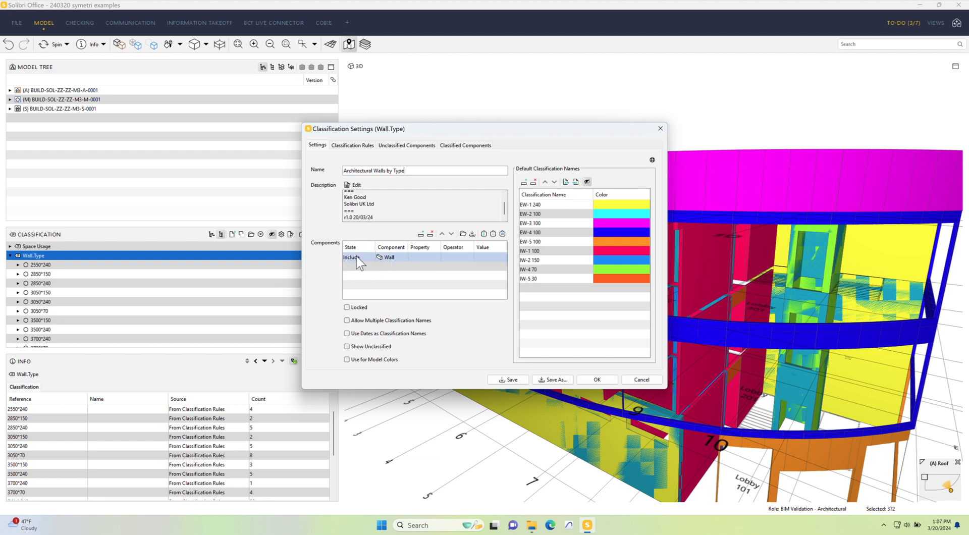
mouse_move(422, 266)
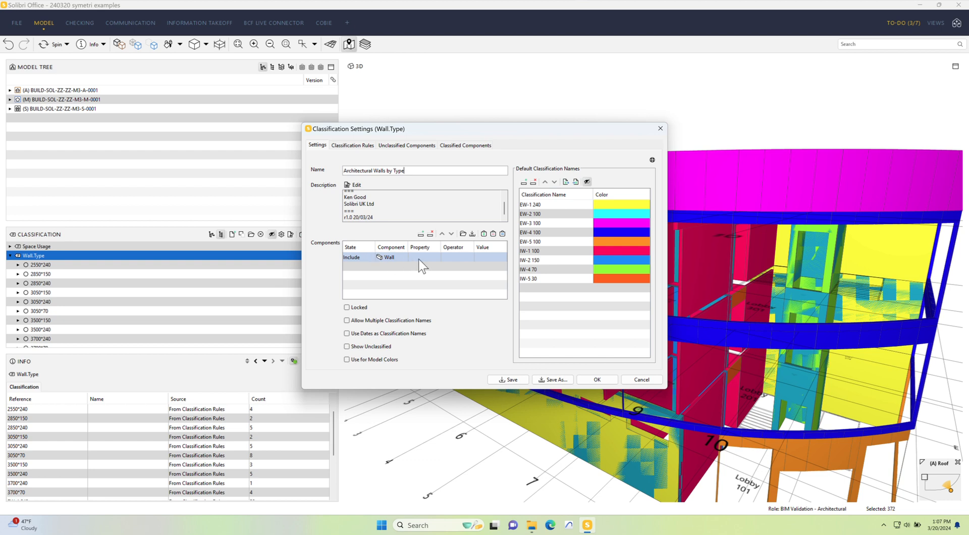
mouse_move(398, 265)
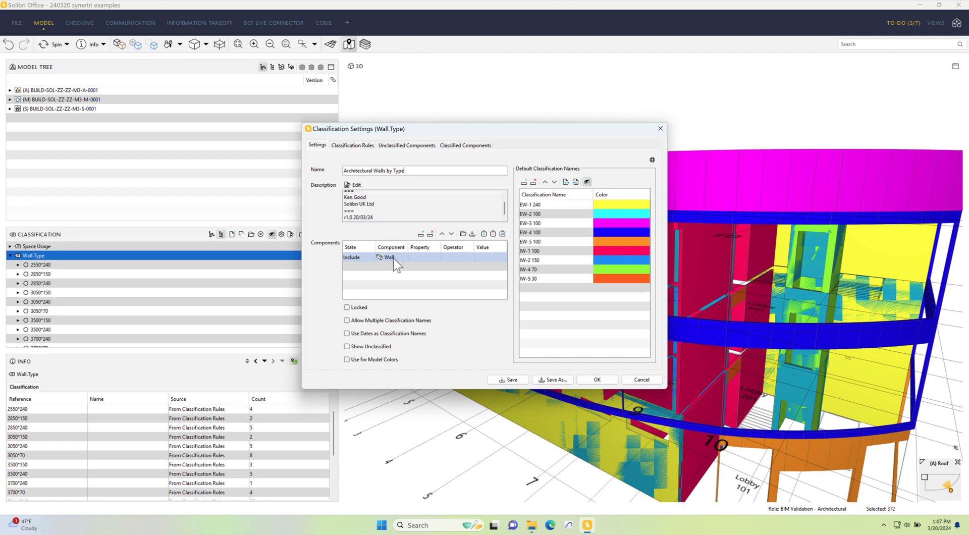
mouse_move(428, 264)
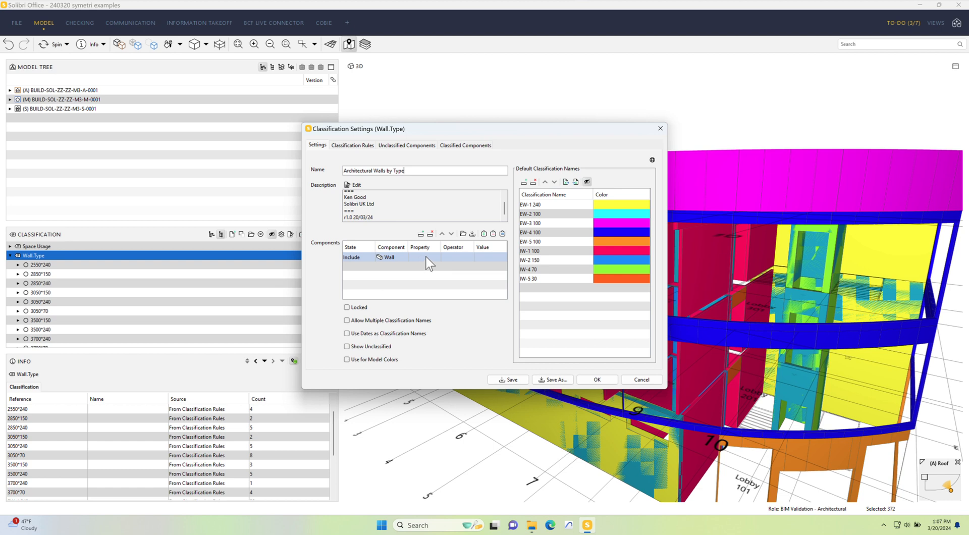
click(426, 257)
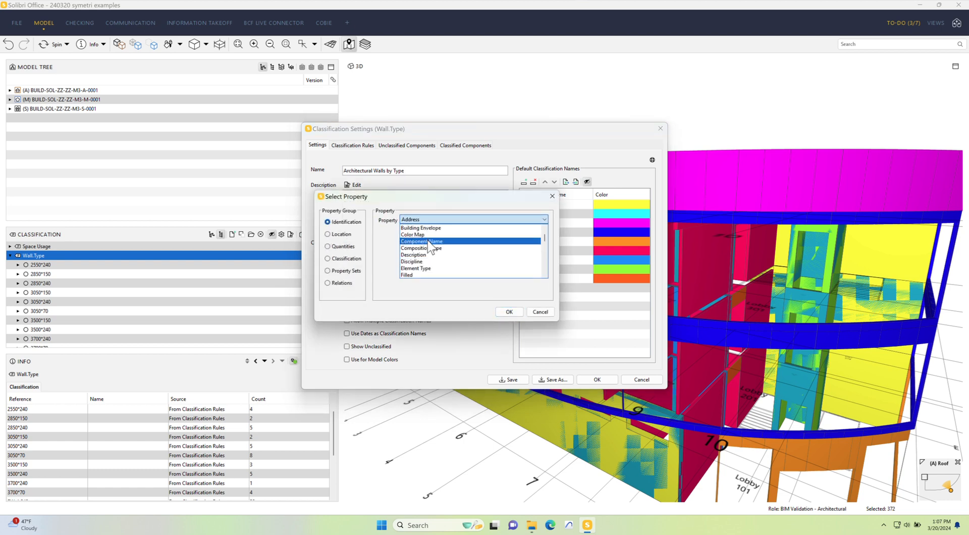
click(411, 261)
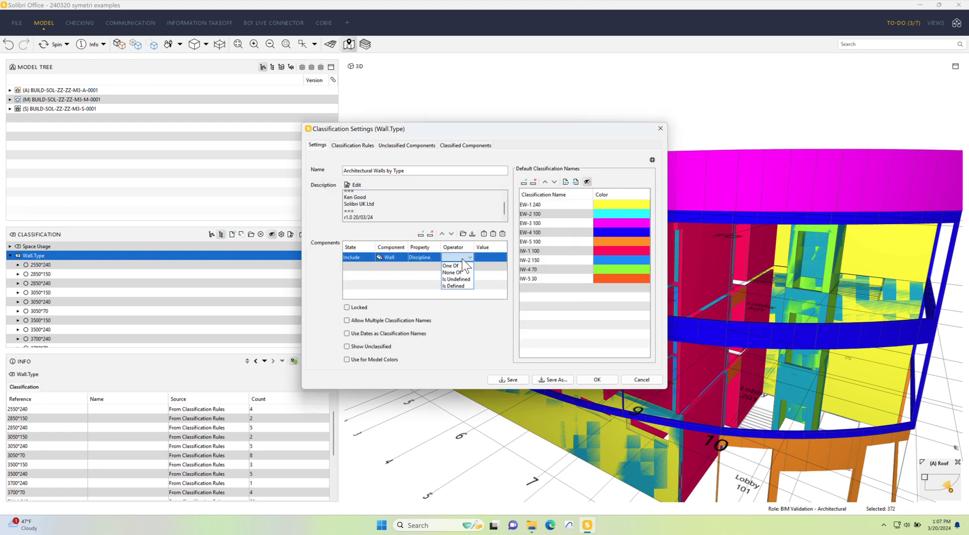
click(451, 265)
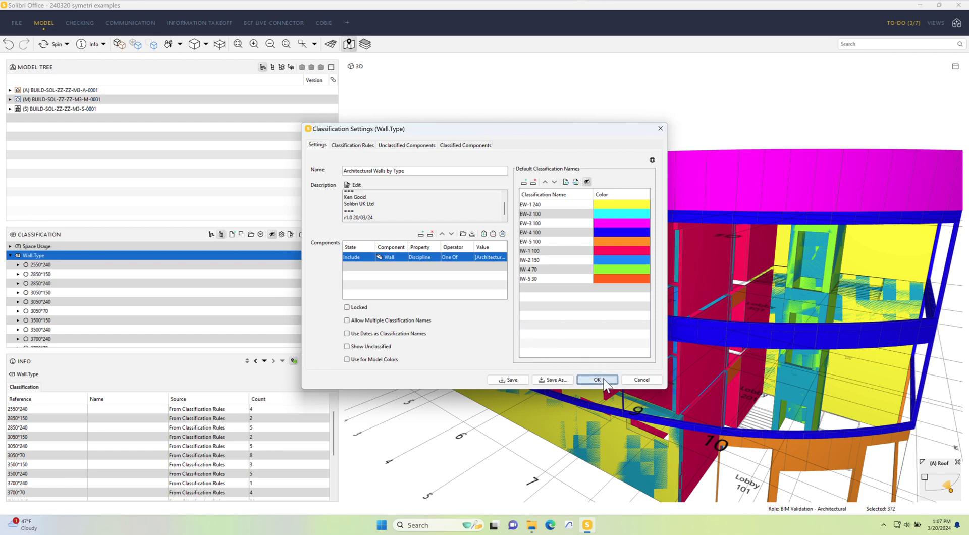
- Apply the classification settings and expand Architectural Walls by Type to see EW and IW types
click(596, 379)
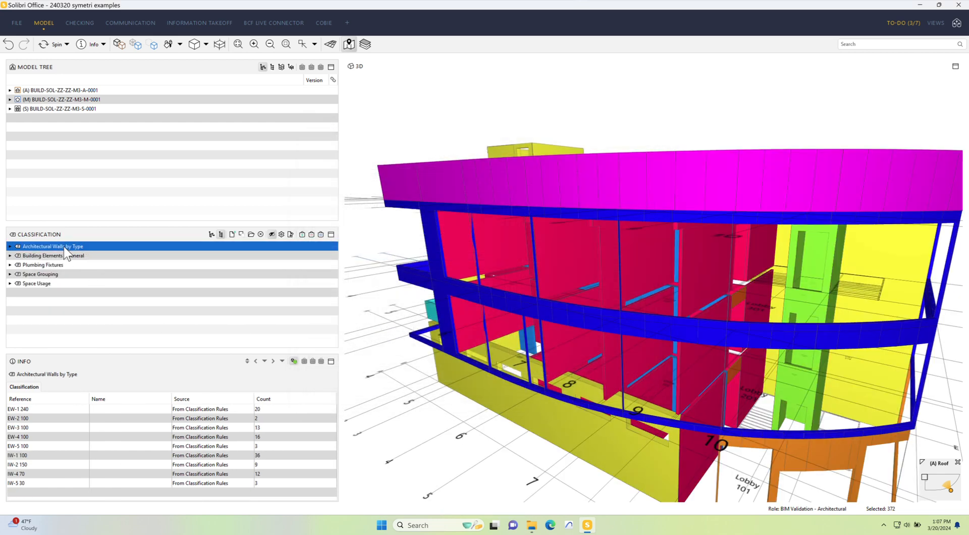
click(10, 246)
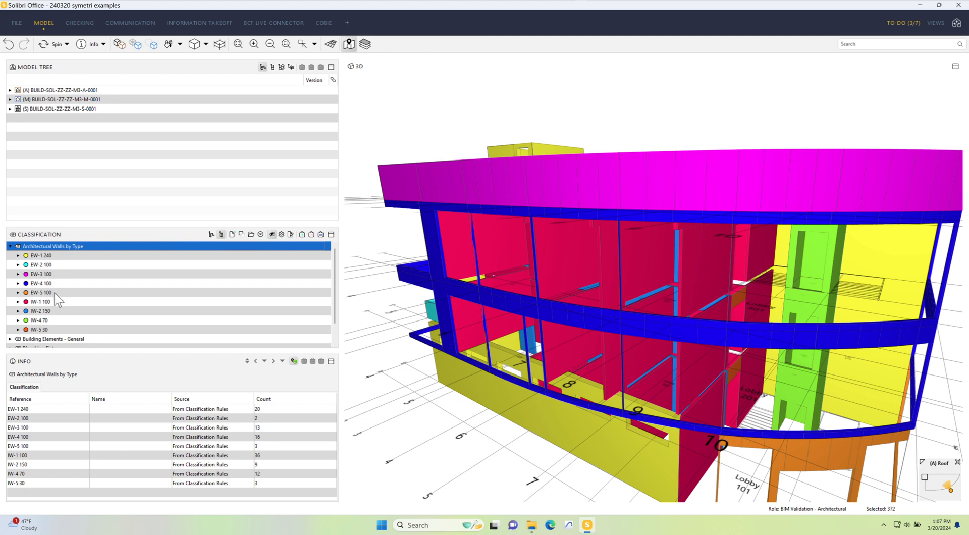
mouse_move(74, 118)
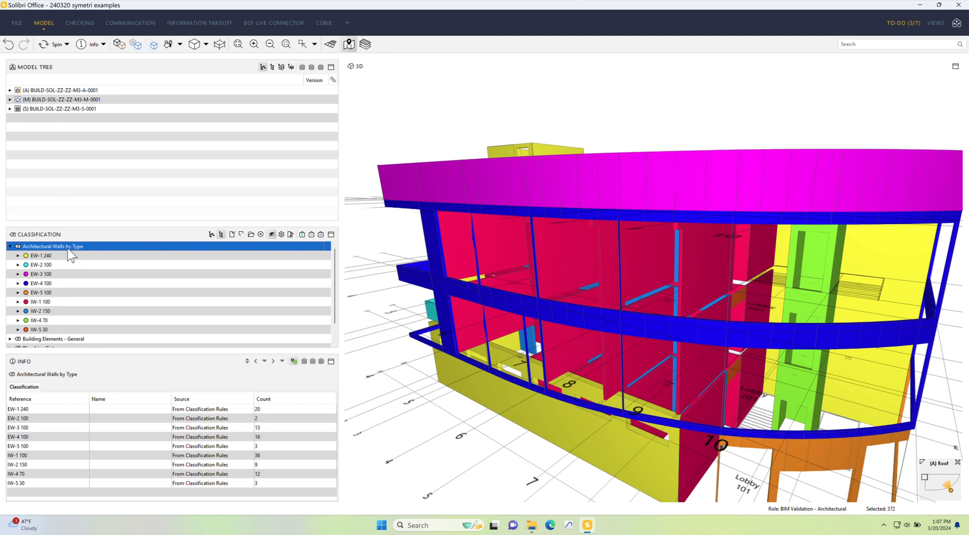
mouse_move(67, 305)
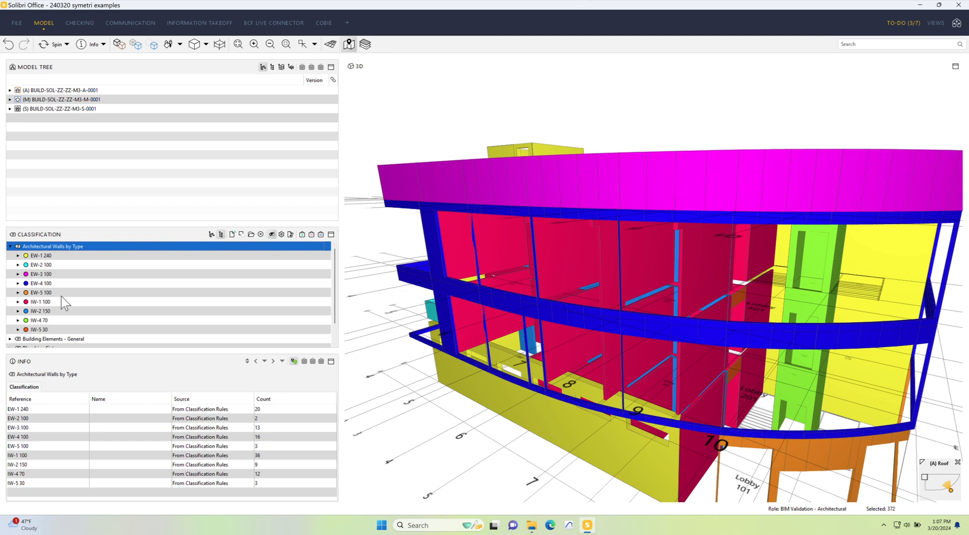
mouse_move(119, 288)
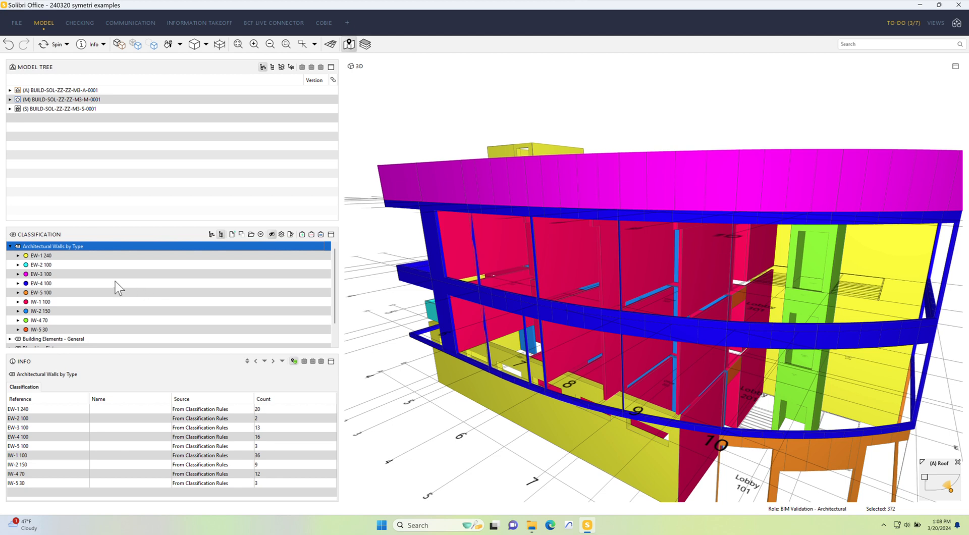
mouse_move(126, 299)
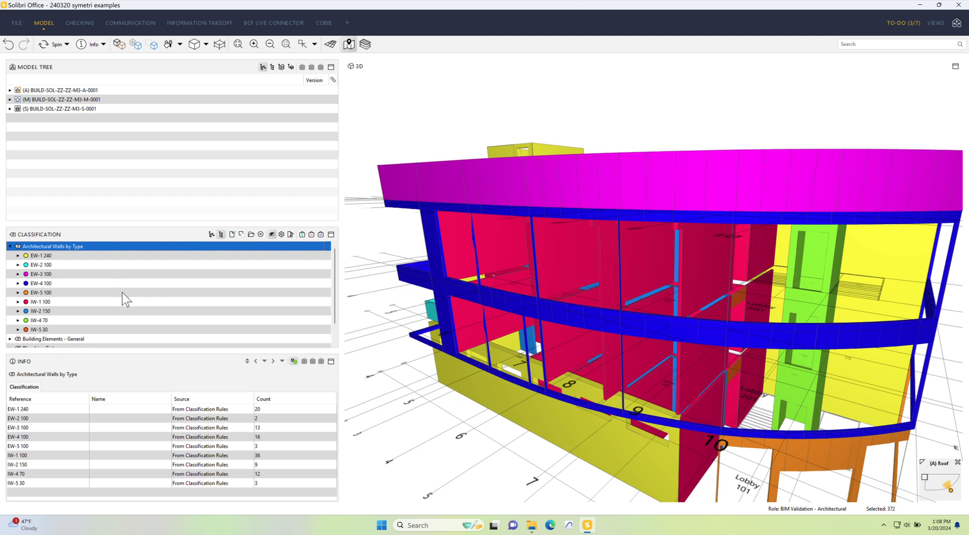
mouse_move(163, 131)
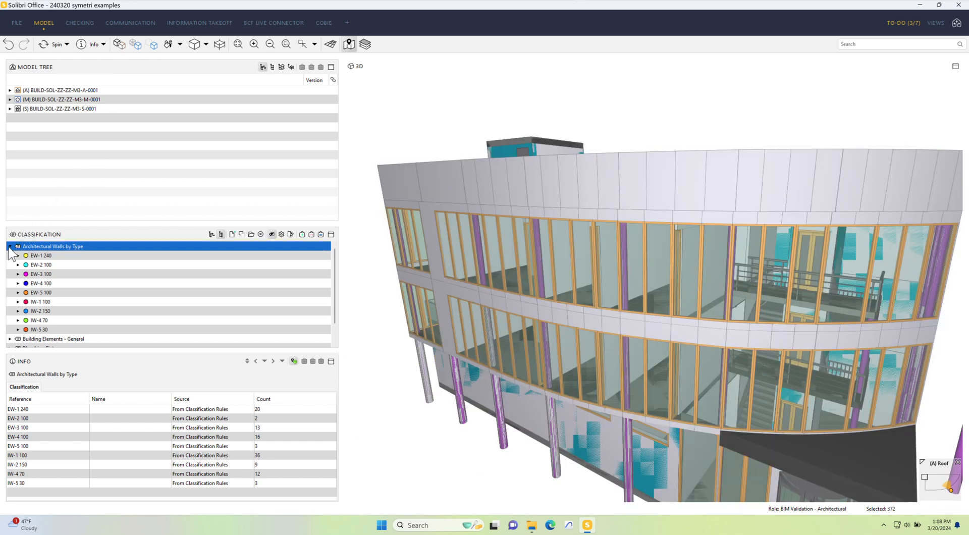
- Collapse the wall types and select a column in the architectural model
click(10, 246)
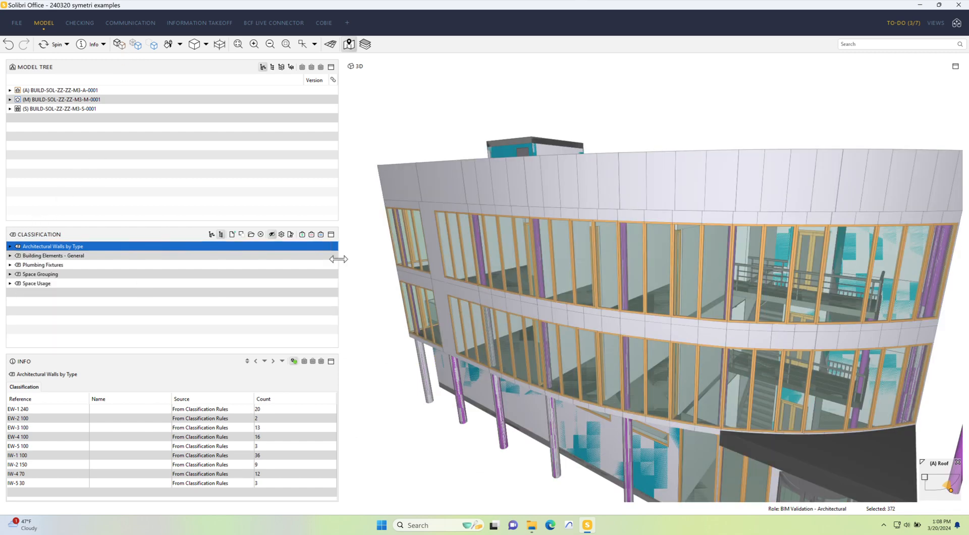
click(61, 89)
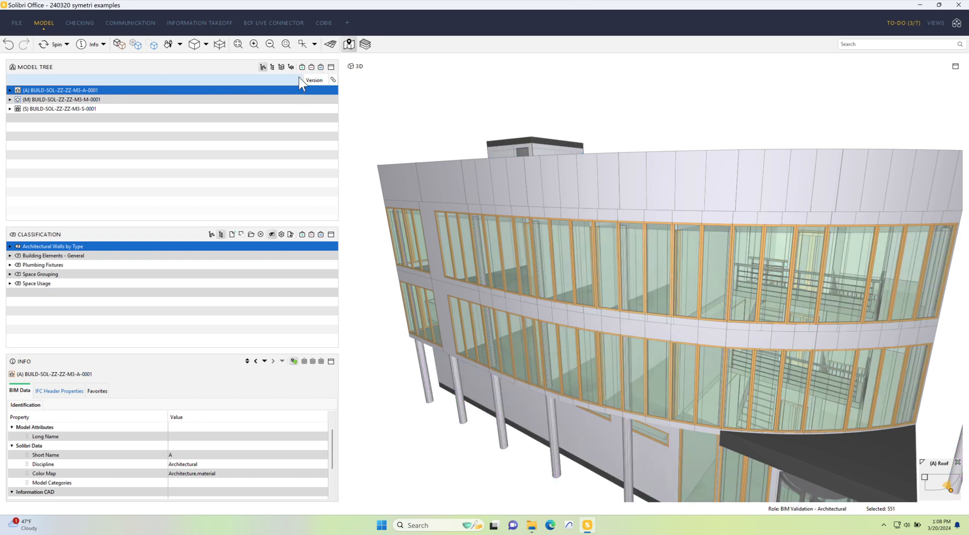
click(501, 420)
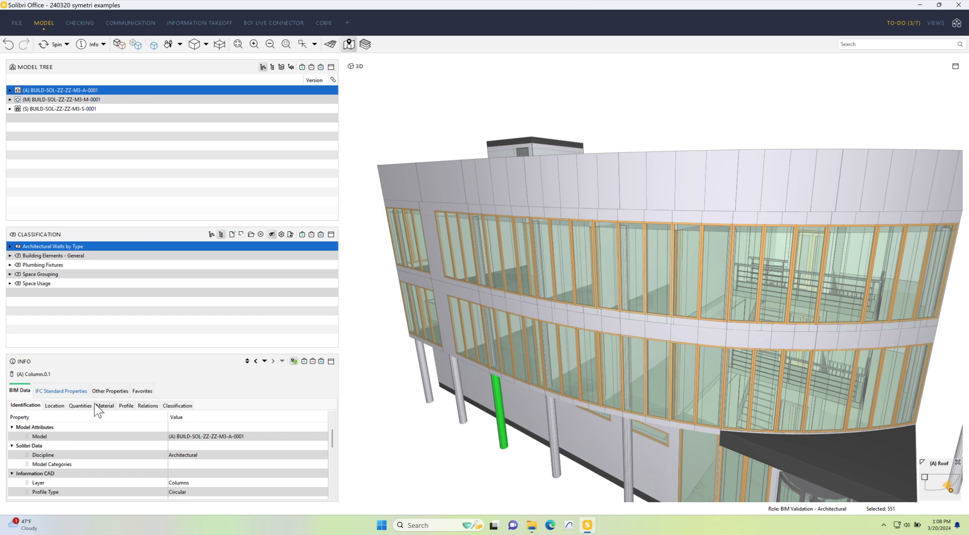
mouse_move(84, 414)
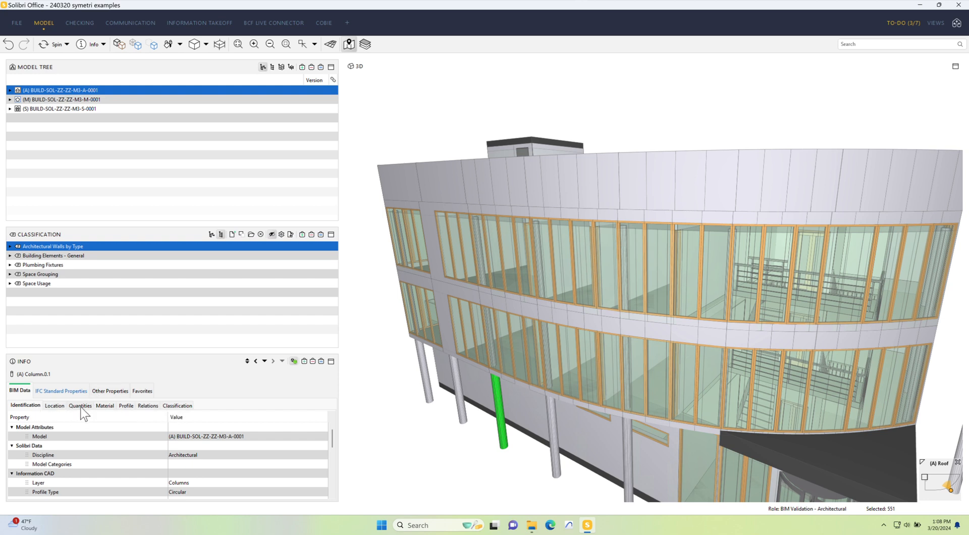
- Review the column's Location, Quantities, Profile and Classification info, ending on its Length quantity
click(54, 406)
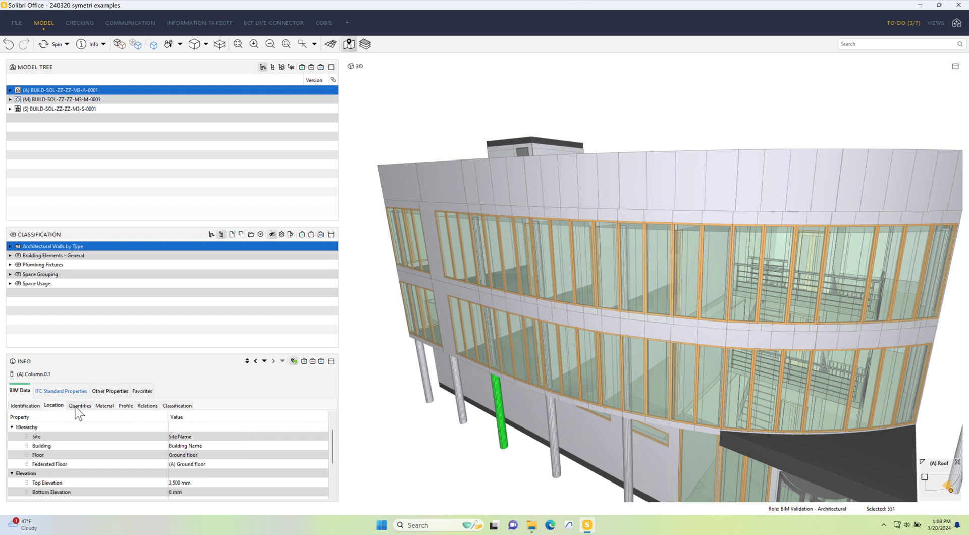
click(79, 405)
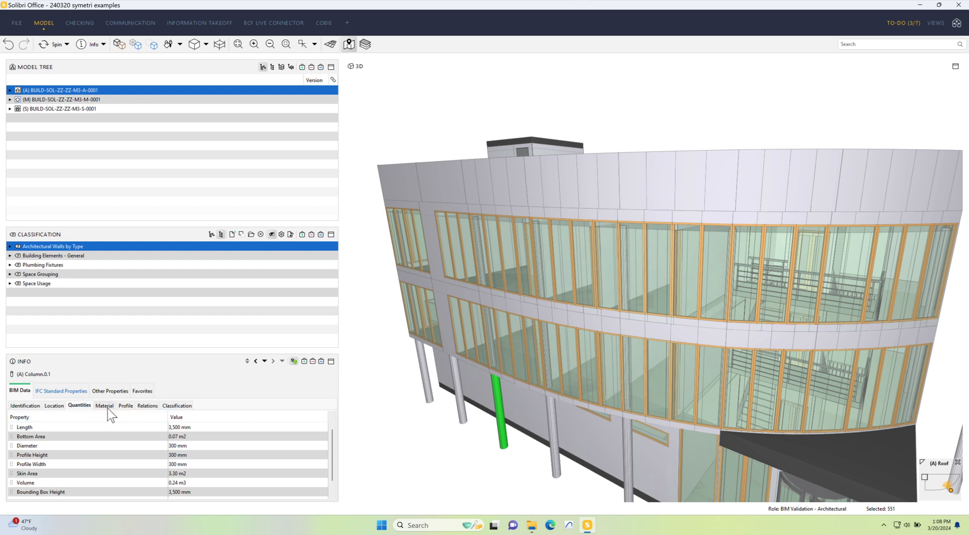
click(126, 406)
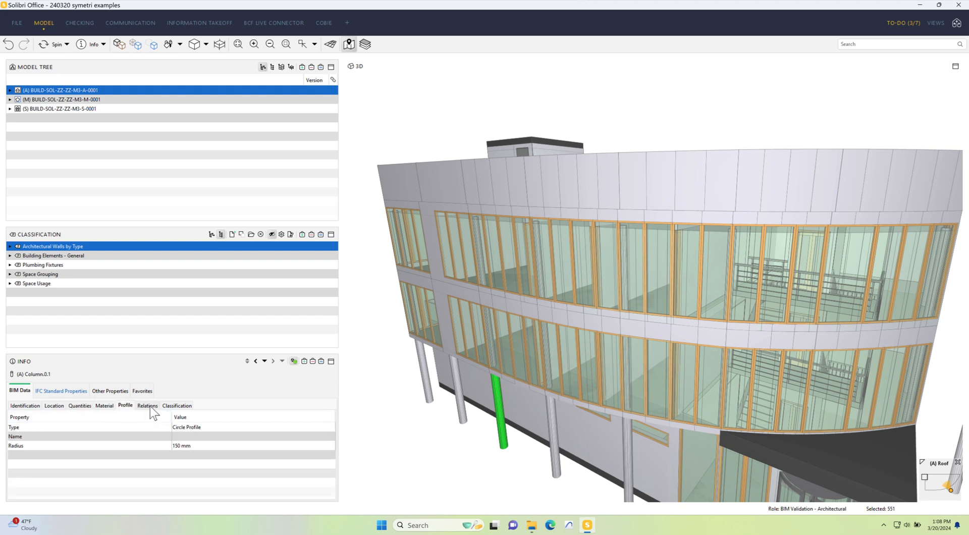
click(177, 405)
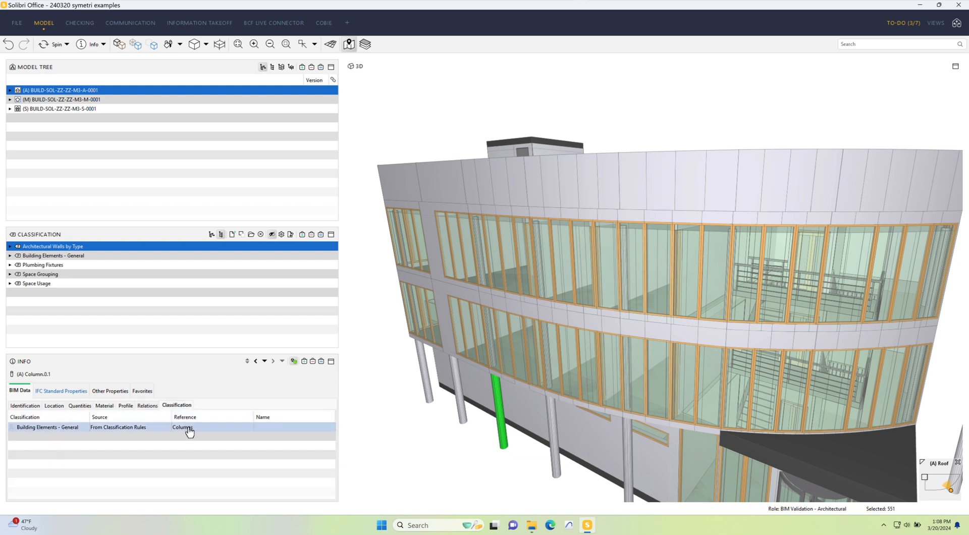
click(79, 405)
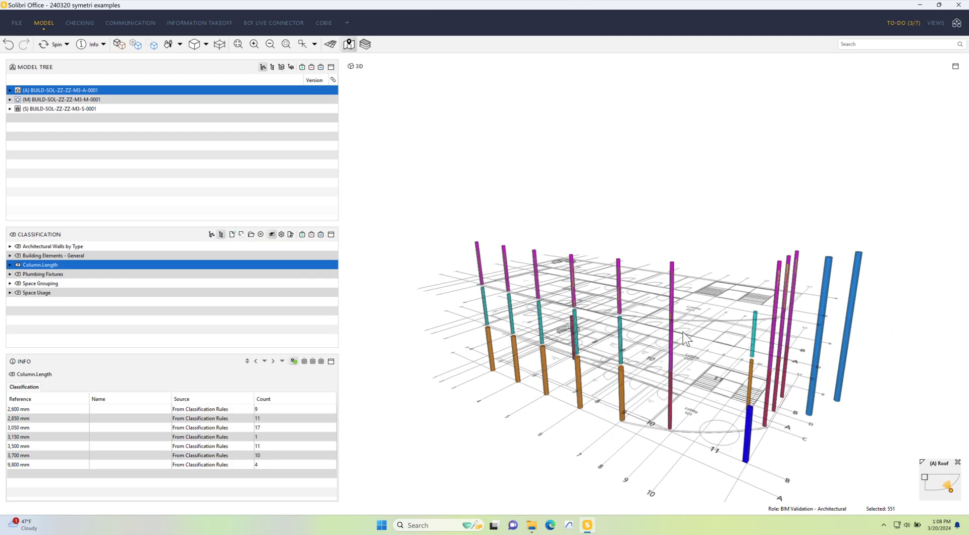
- Orbit the 3D view around the columns coloured by length
drag(687, 340, 662, 357)
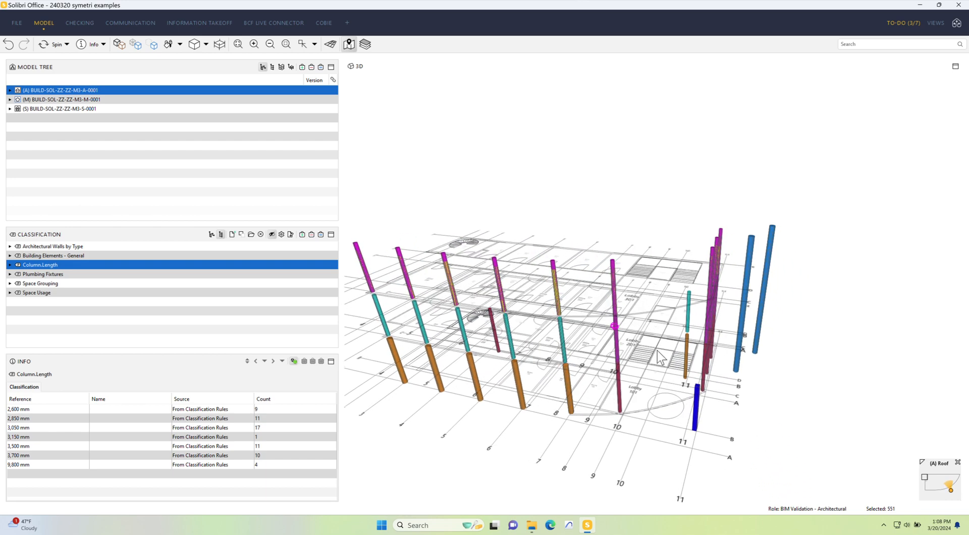
mouse_move(551, 374)
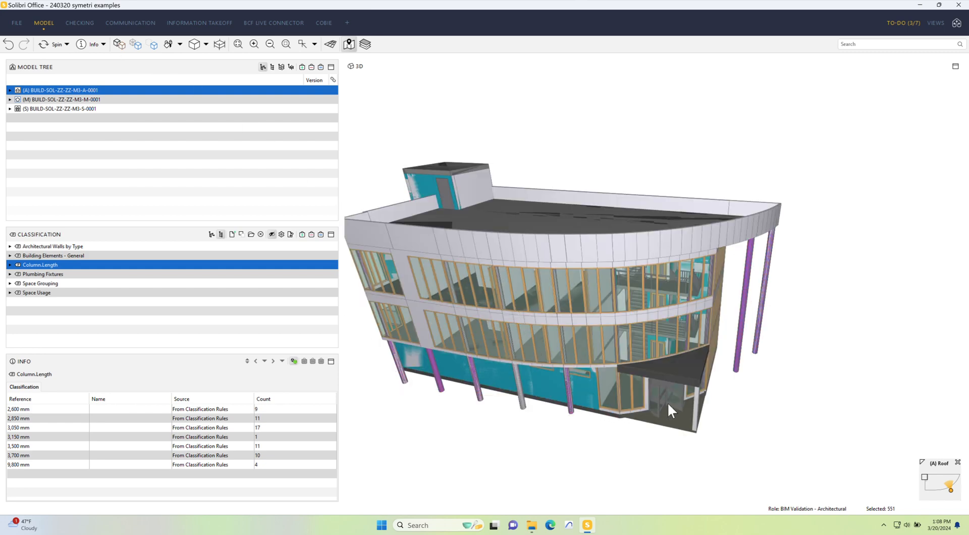
- Select a ground-floor door and create a Door.Width classification from its Width quantity
click(665, 399)
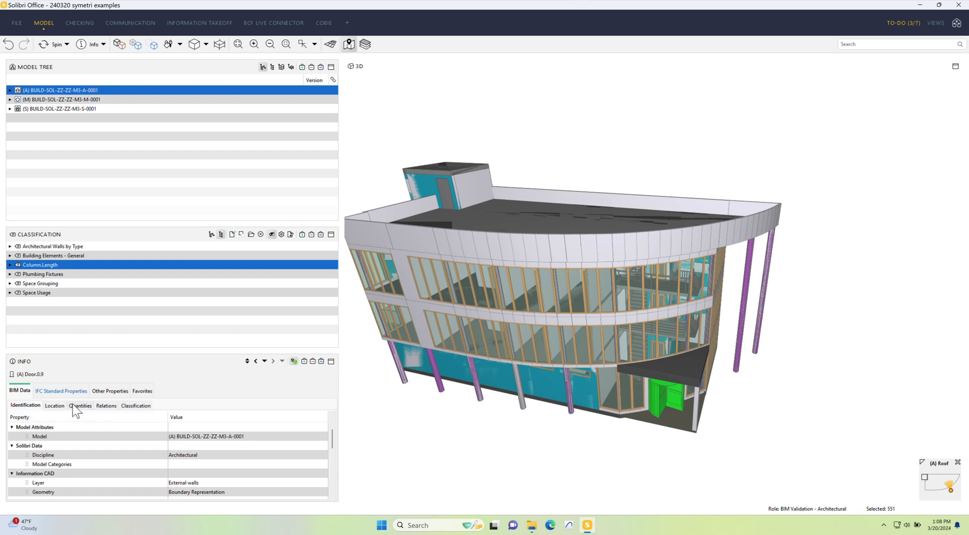
click(79, 405)
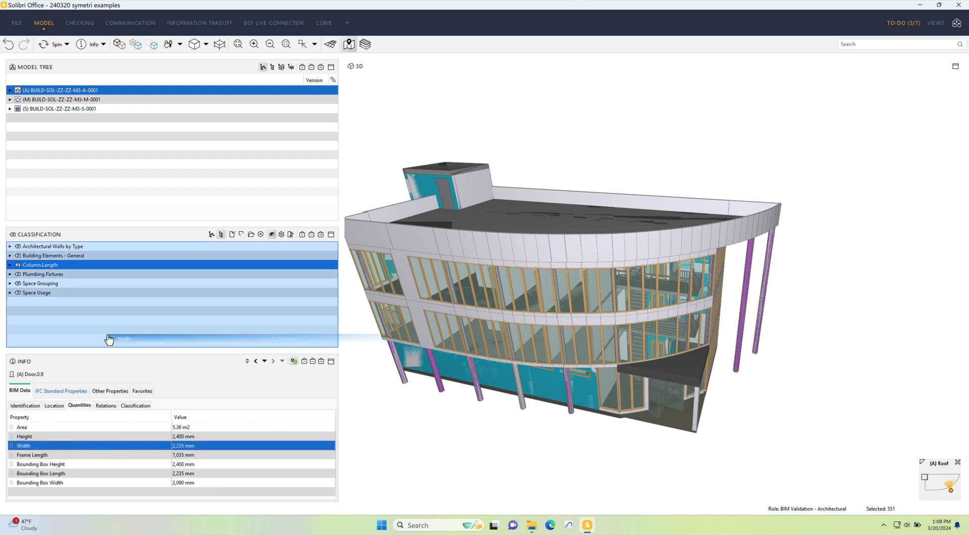
click(37, 273)
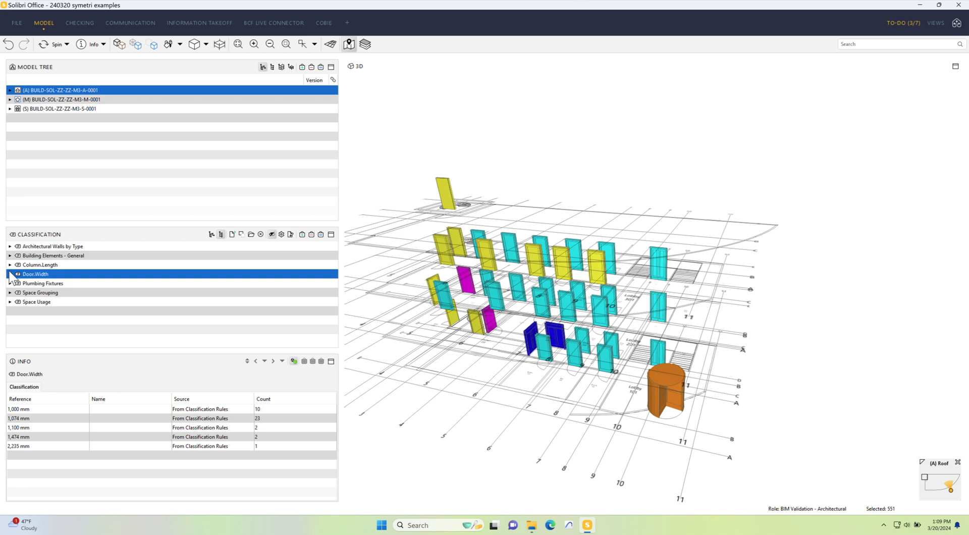
- Isolate the 1,000, 1,074 and 1,474 mm Door.Width groups one at a time
click(40, 283)
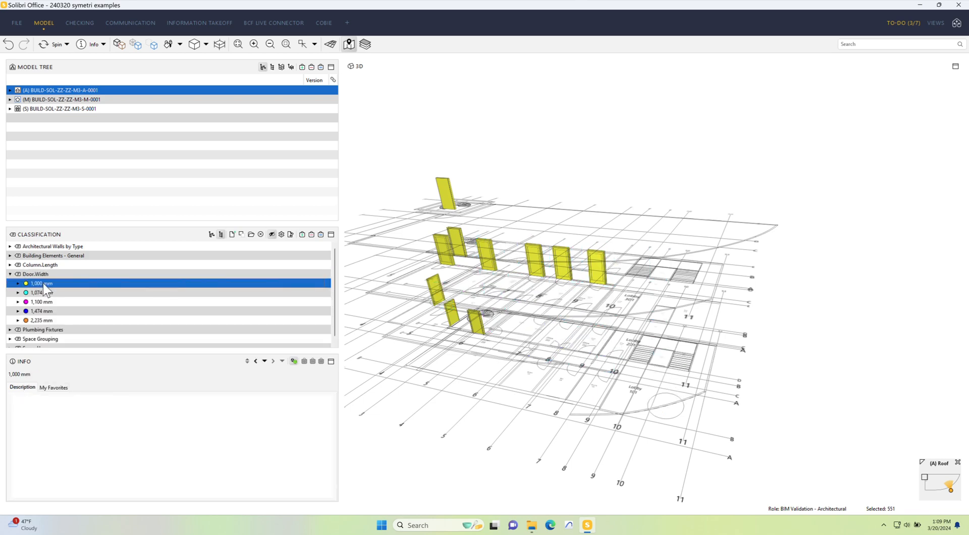
click(38, 292)
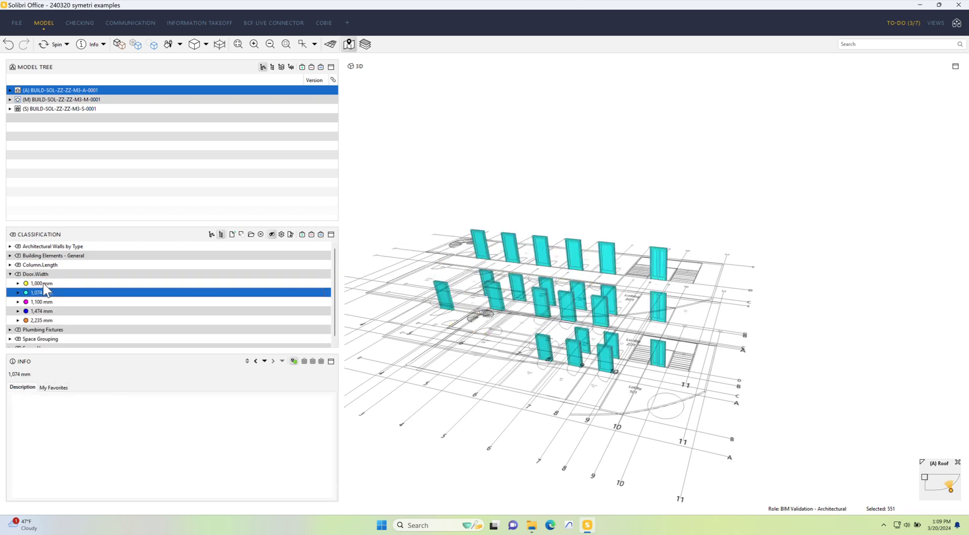
click(42, 311)
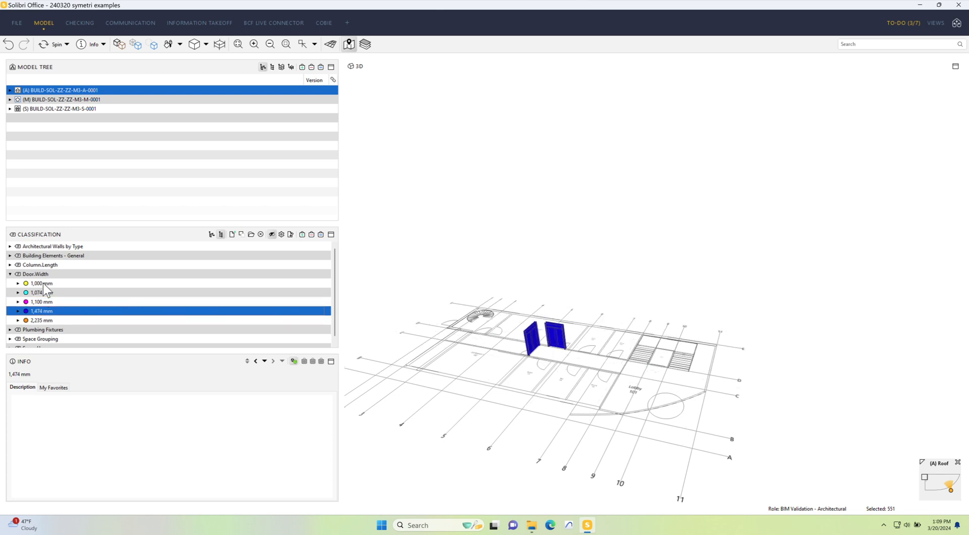
mouse_move(55, 301)
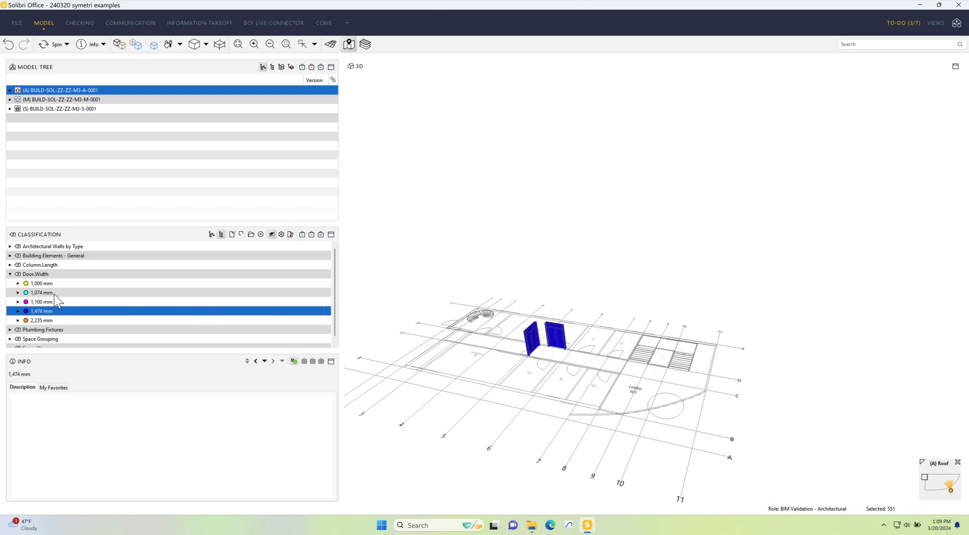
mouse_move(417, 276)
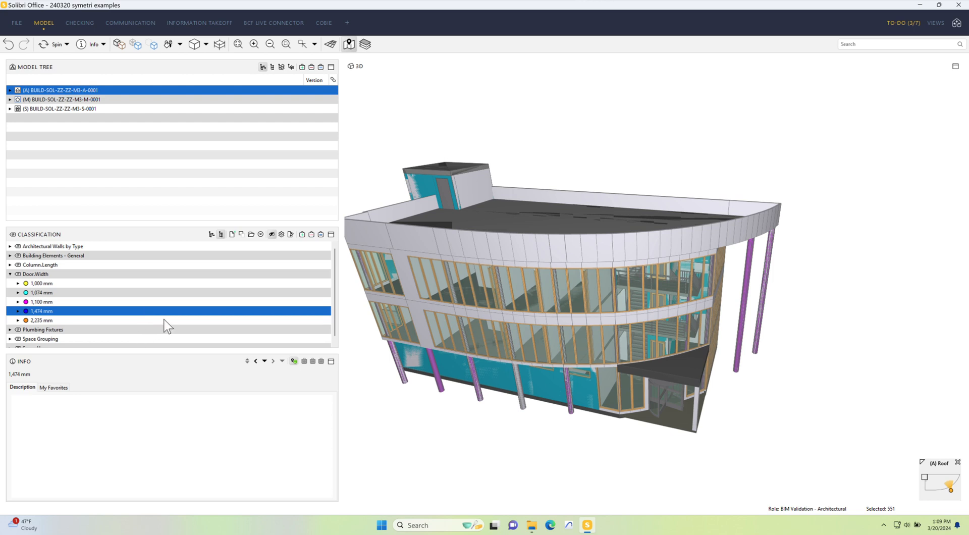
mouse_move(180, 324)
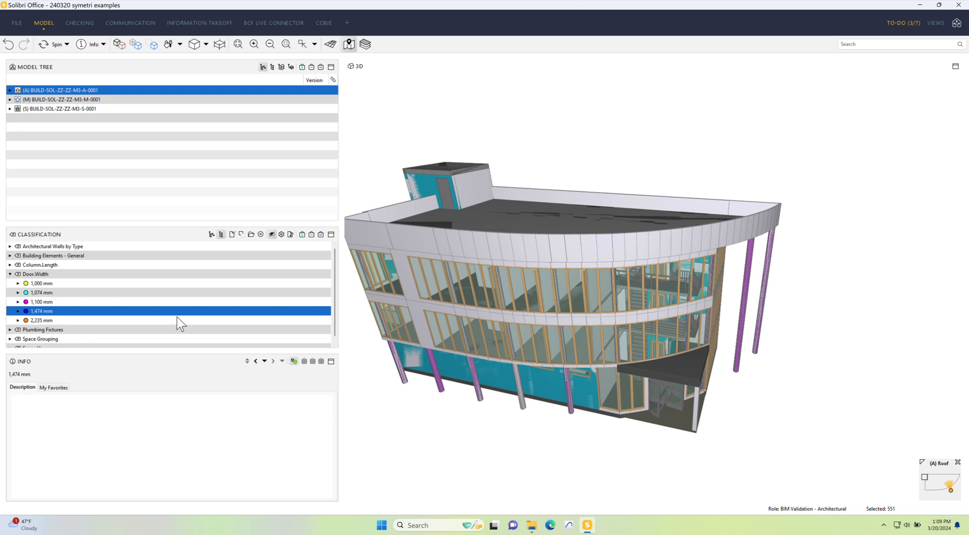
mouse_move(313, 326)
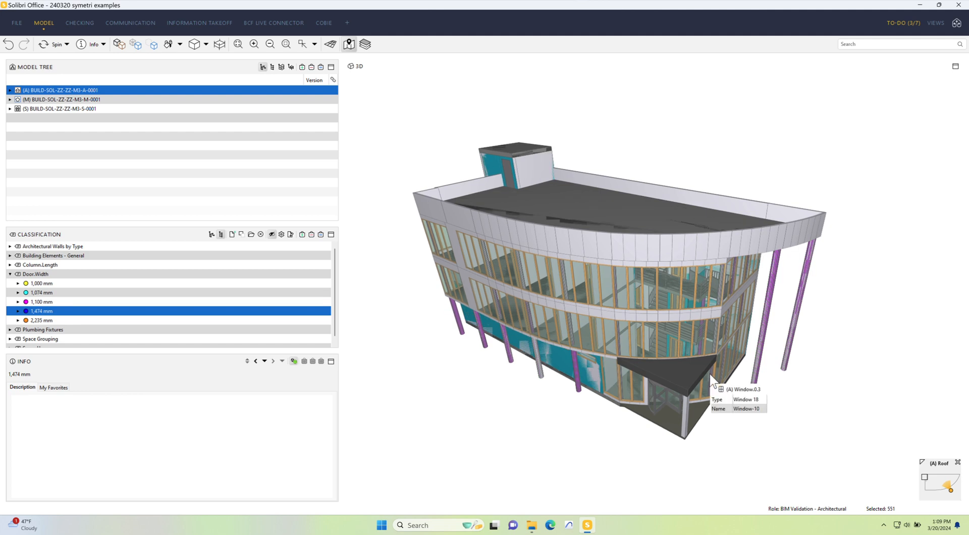
mouse_move(623, 380)
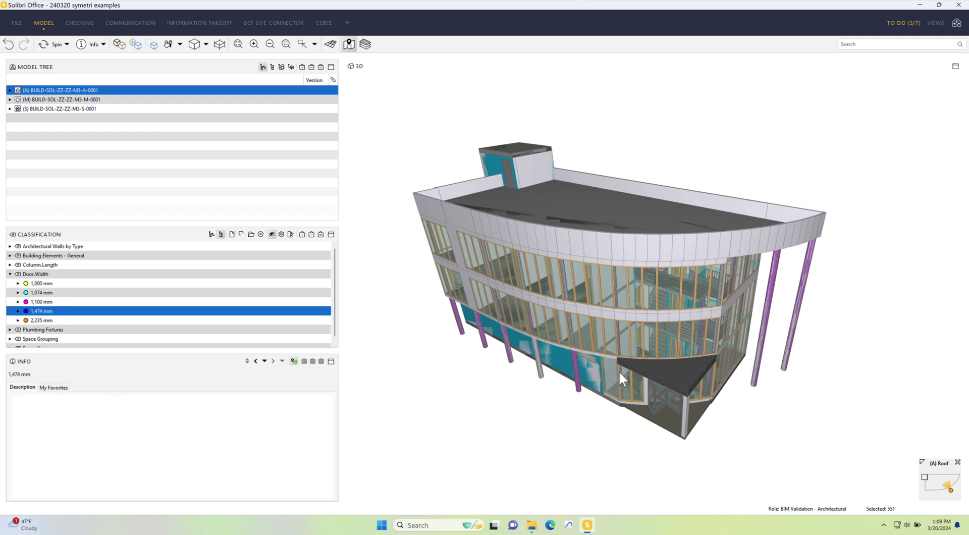
mouse_move(608, 375)
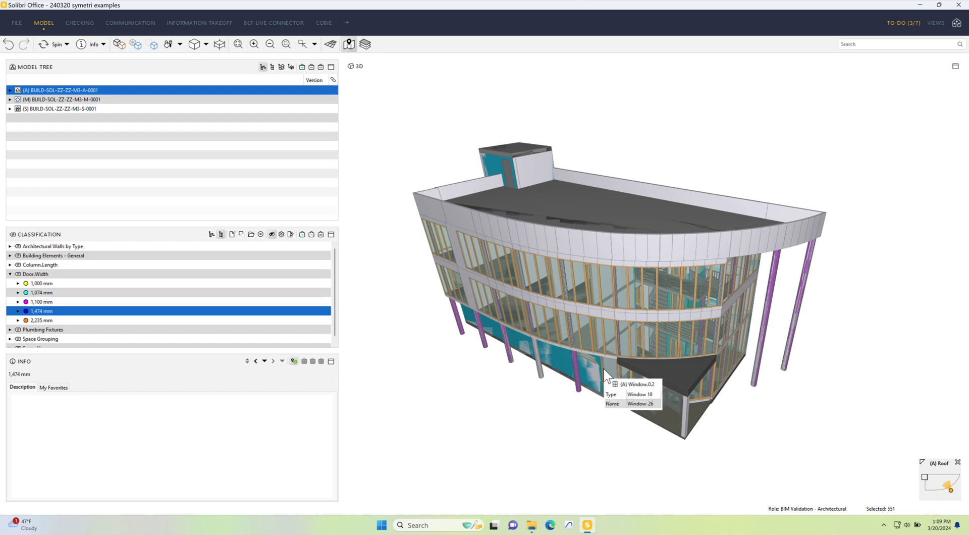